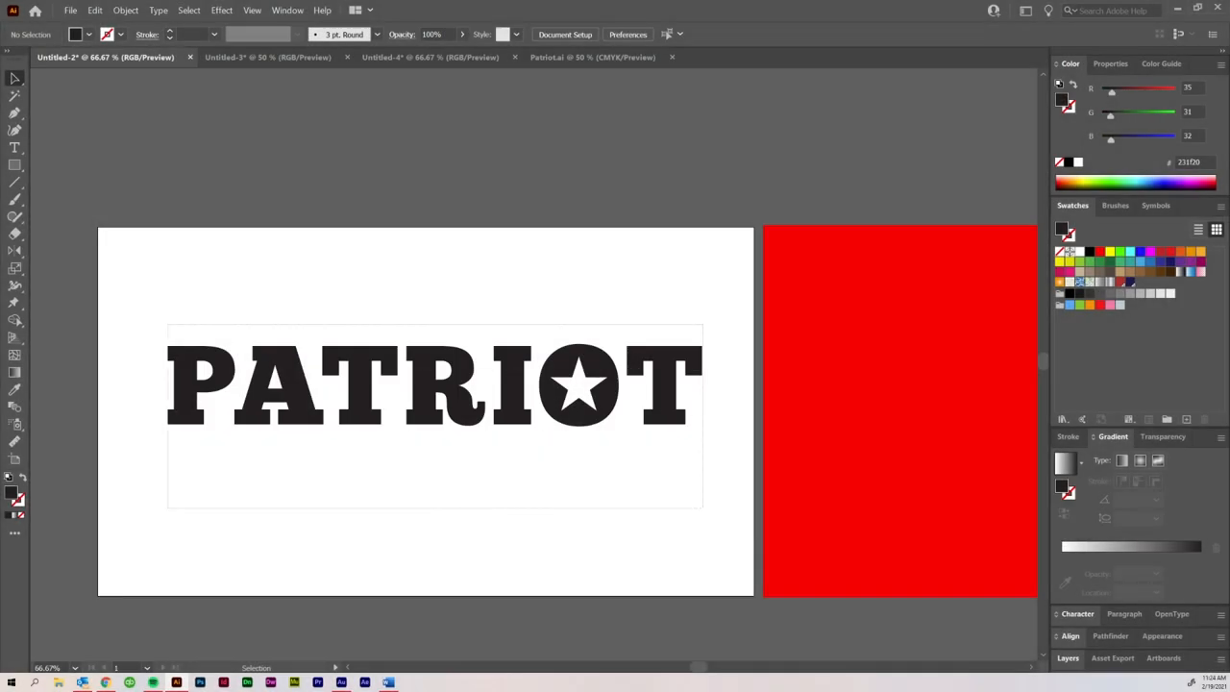
Select the PATRIOT lettering and make a horizontal-axis Reflect copy beneath it
click(433, 385)
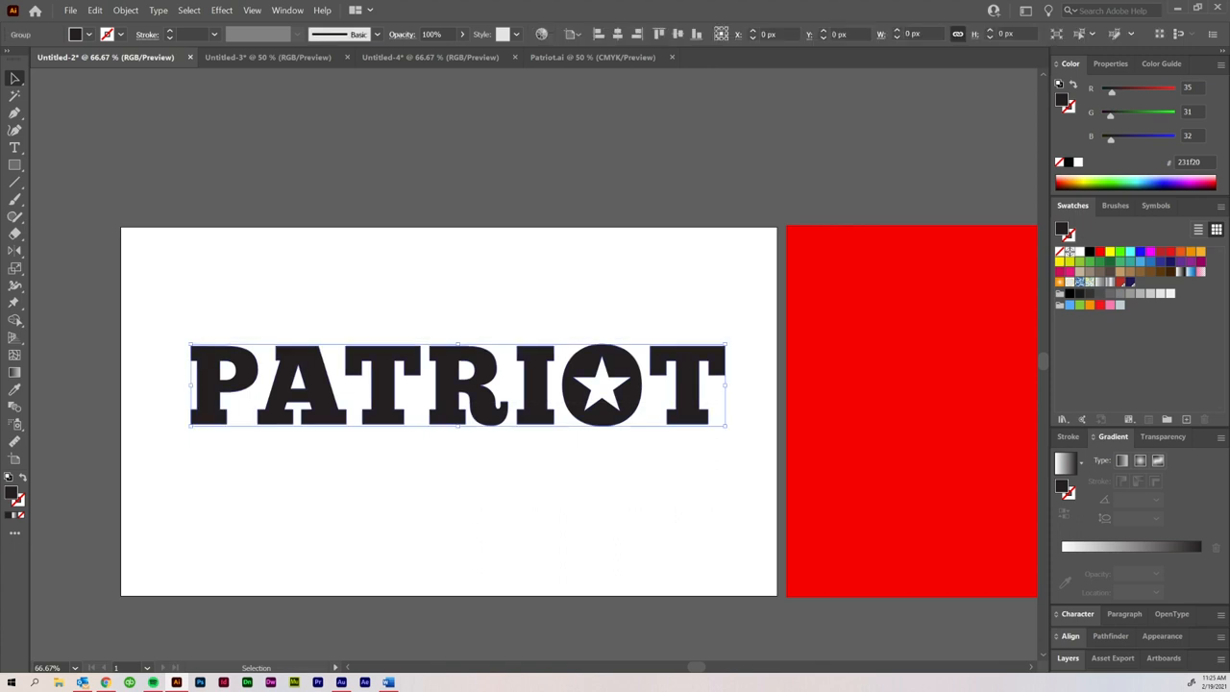
drag(456, 384, 457, 346)
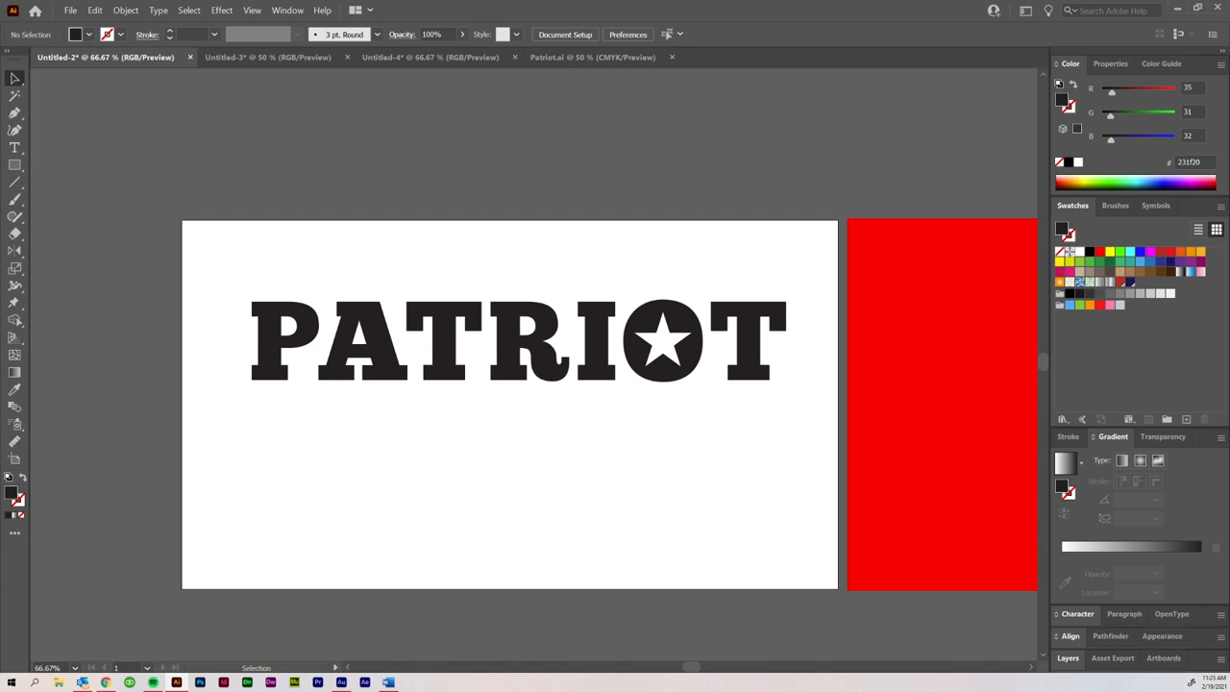
click(519, 341)
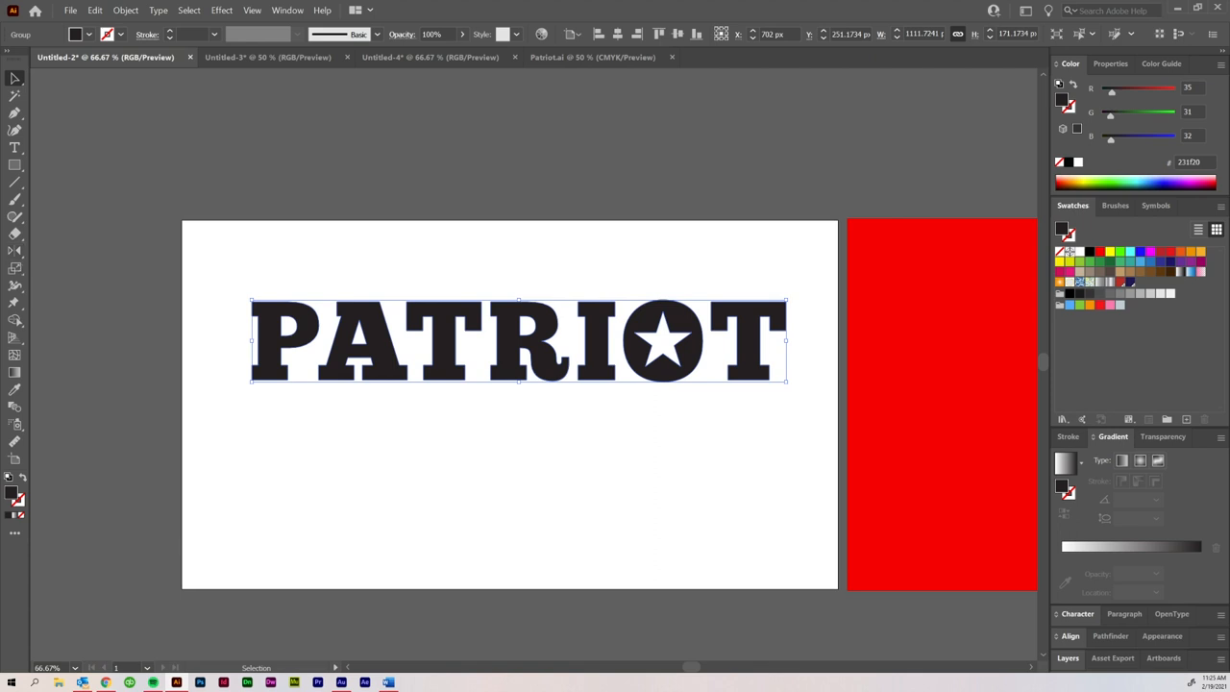
key(o)
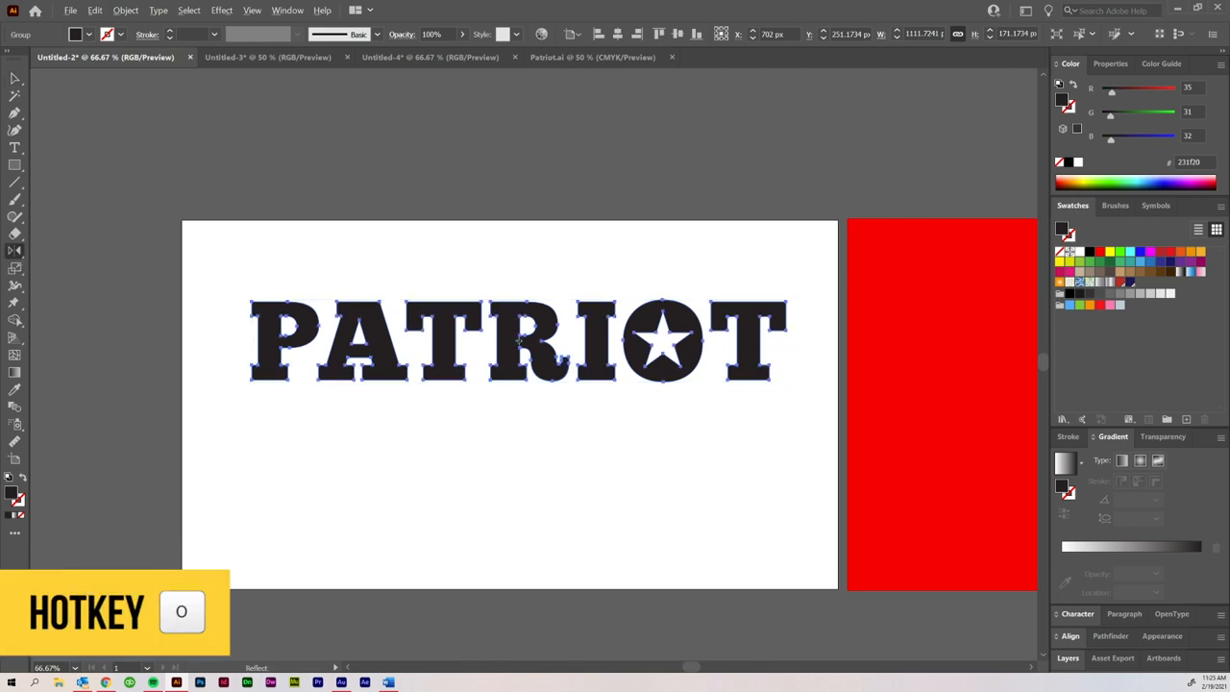
key(o)
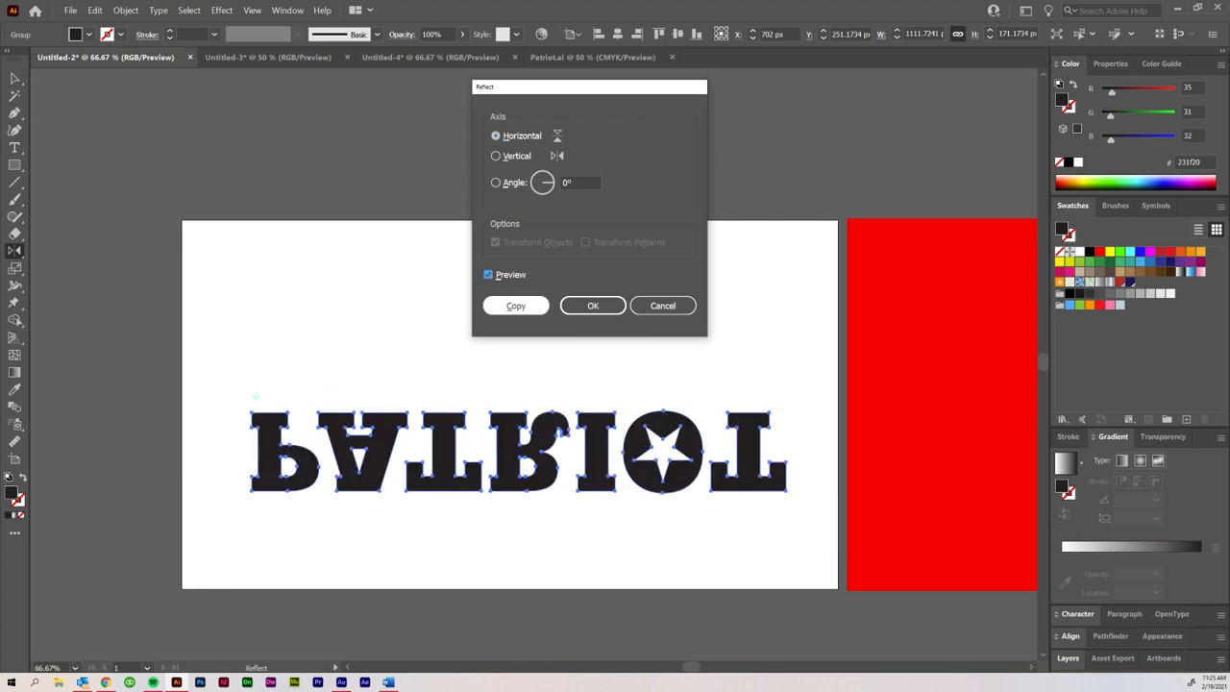
click(515, 305)
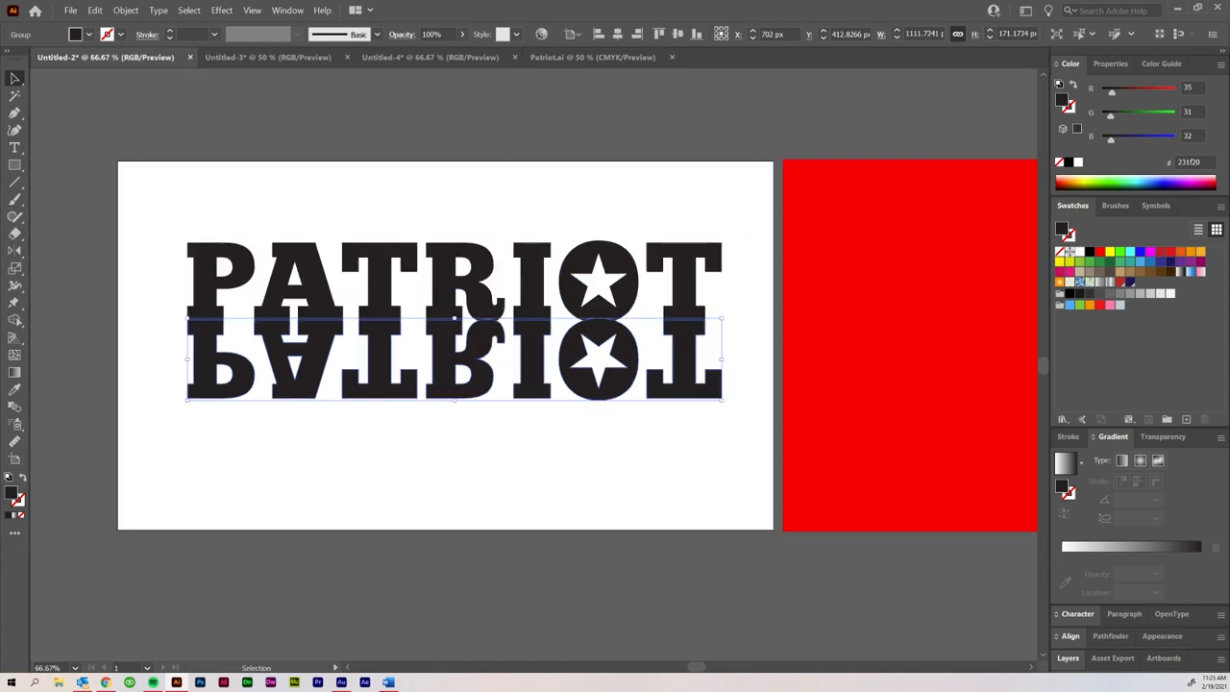
key(ctrl+shift+[)
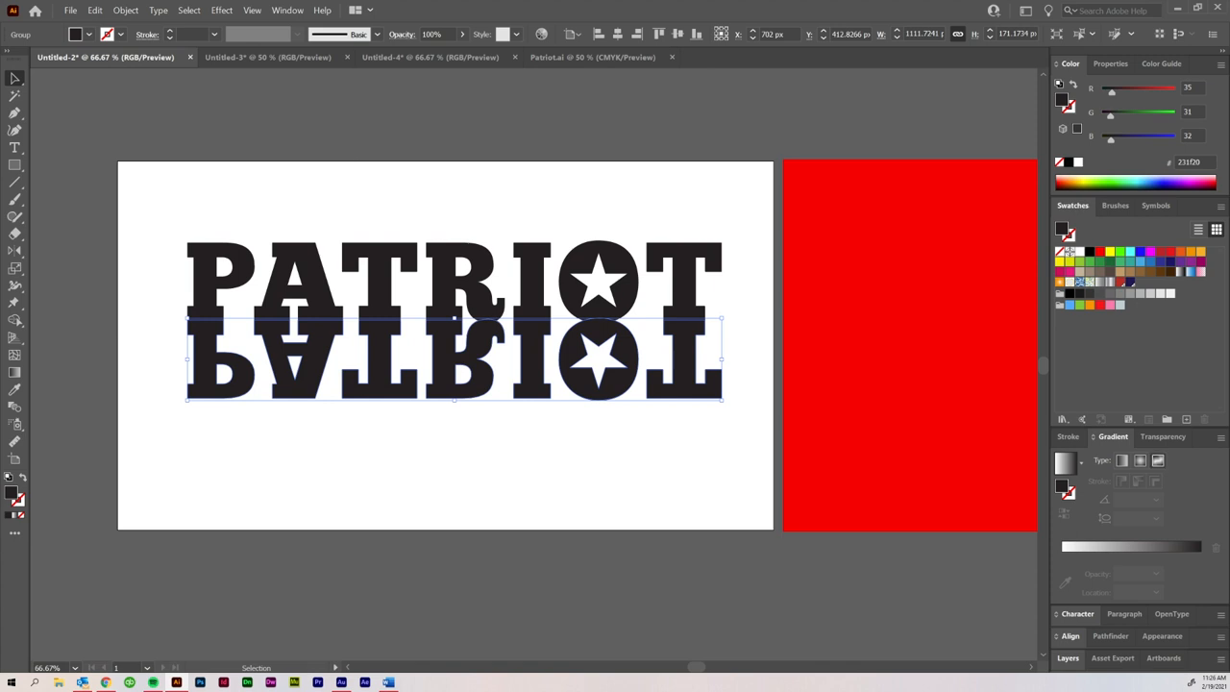
click(288, 9)
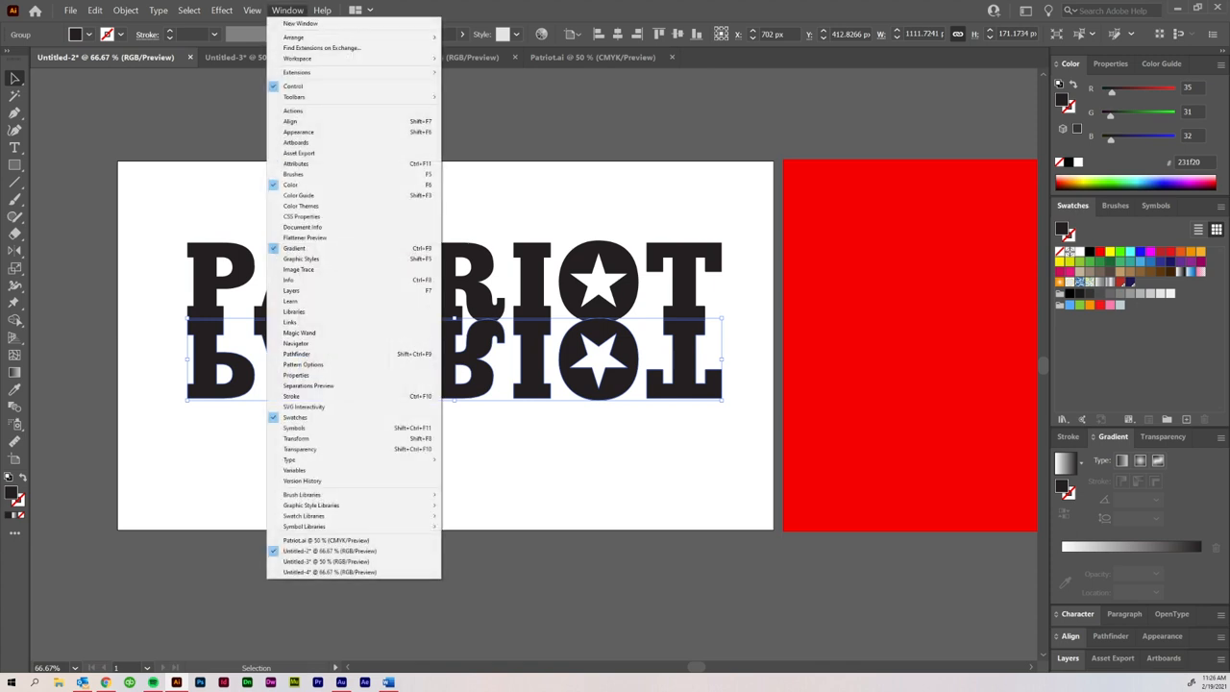
mouse_move(302, 226)
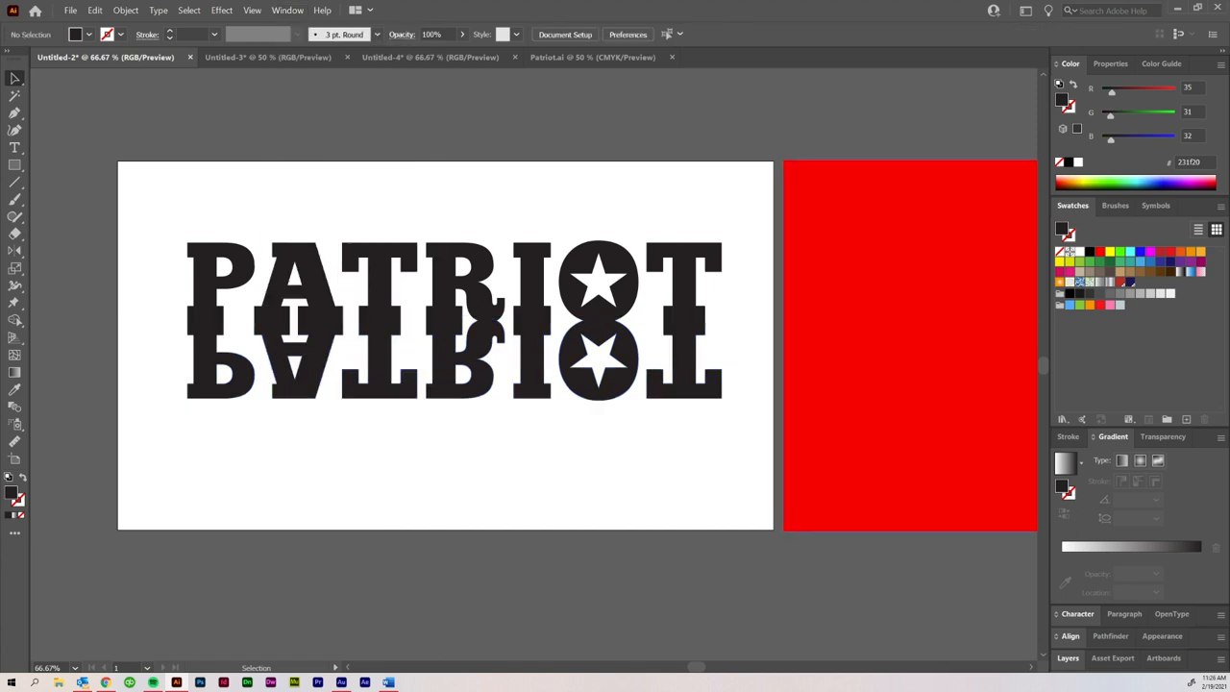
click(288, 9)
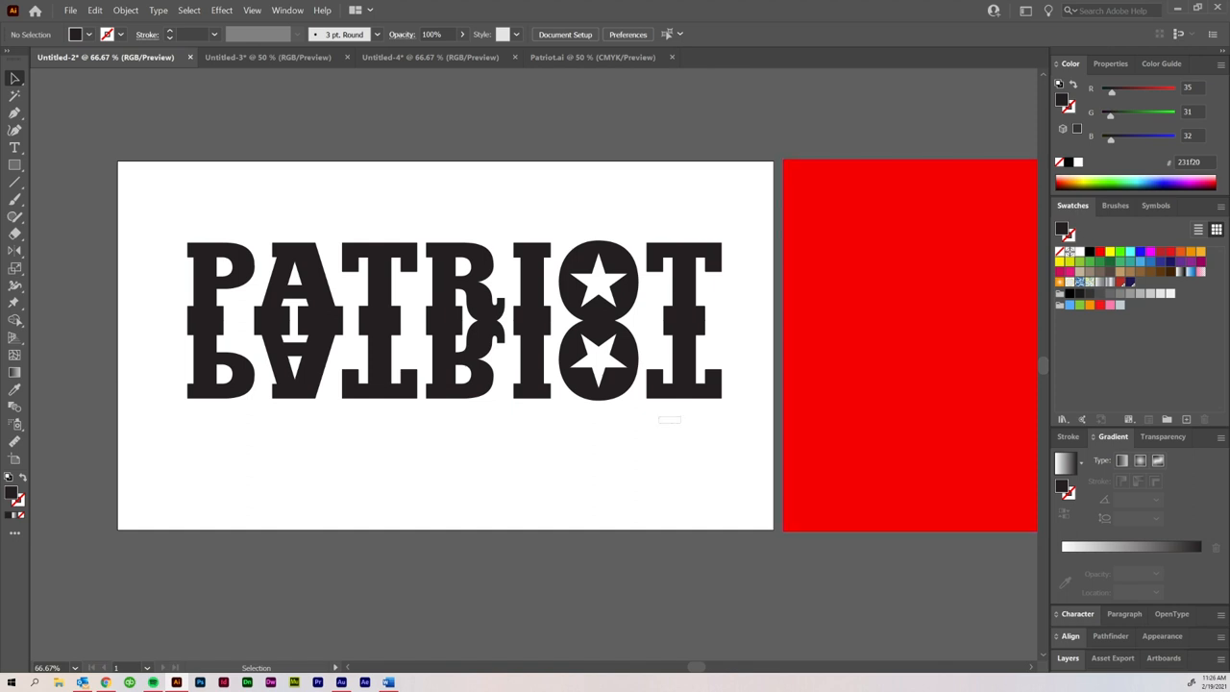
Give the mirrored PATRIOT a 90° white linear gradient with one 0%-opacity stop
click(452, 360)
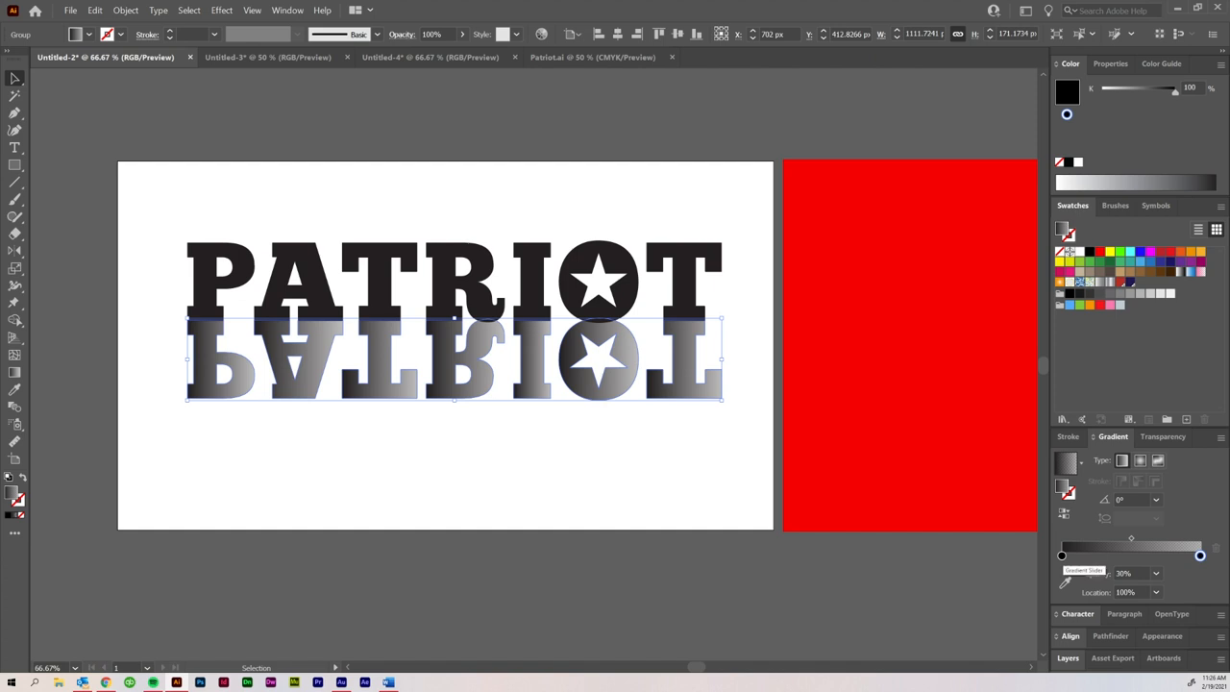
click(1156, 573)
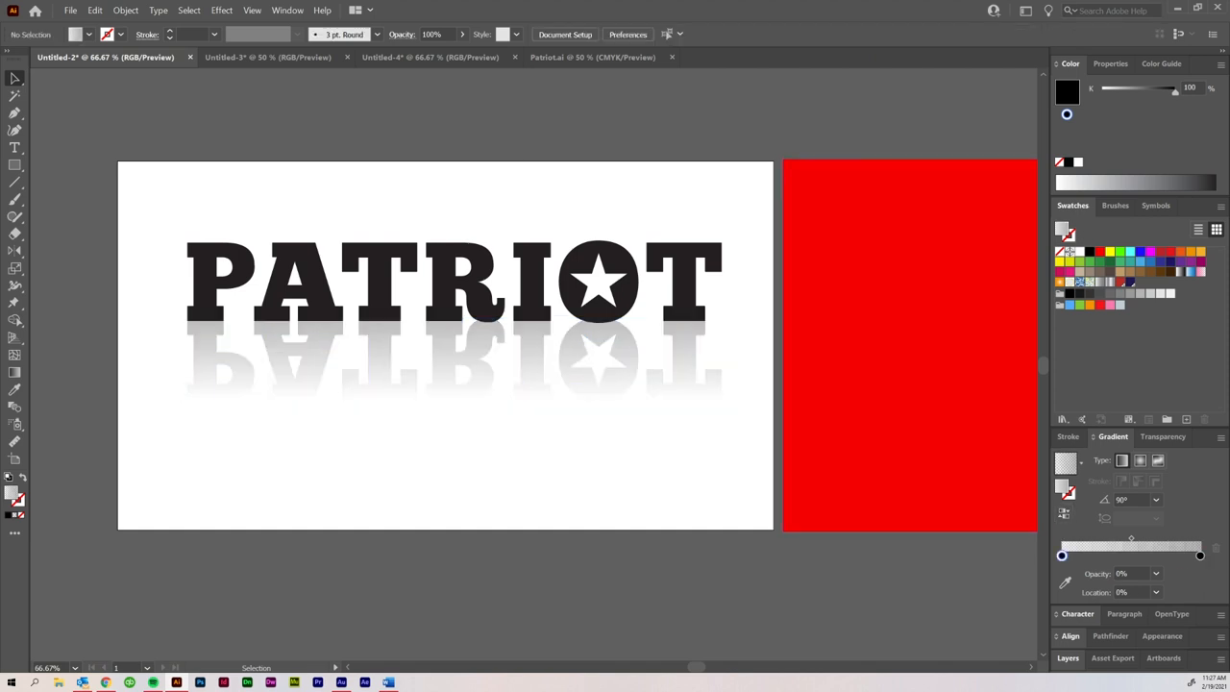
Drag the reflection's gradient midpoint and transparent stop toward the top
click(451, 360)
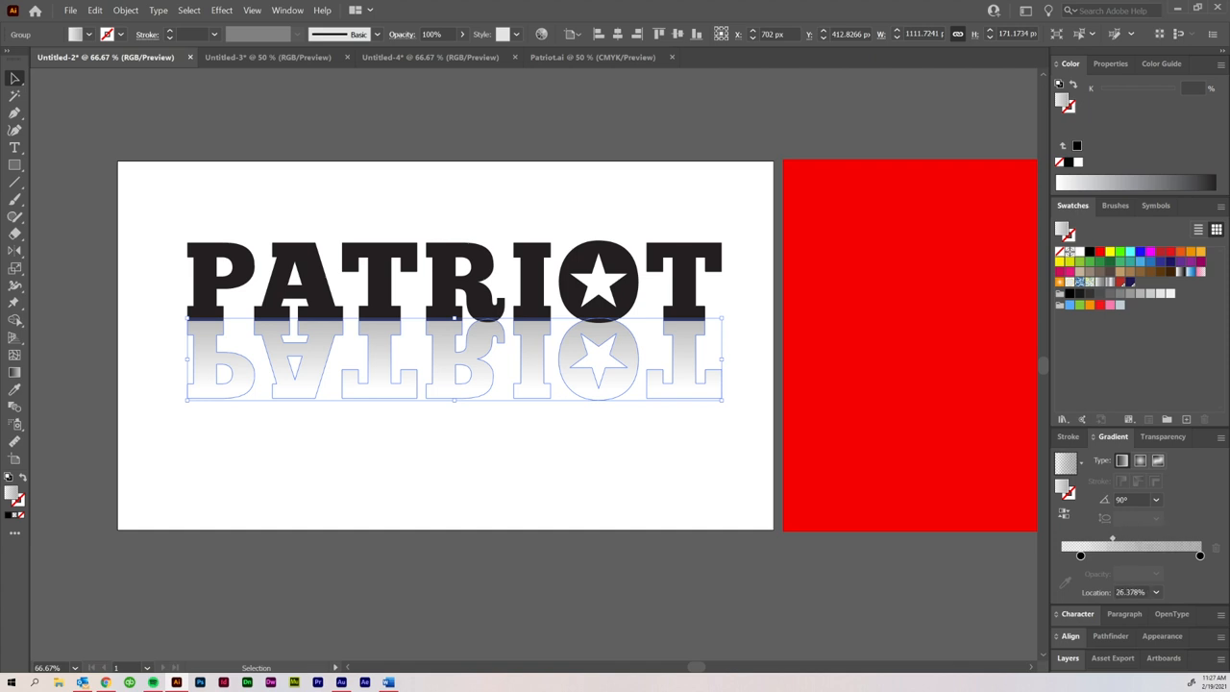
drag(1080, 538, 1141, 538)
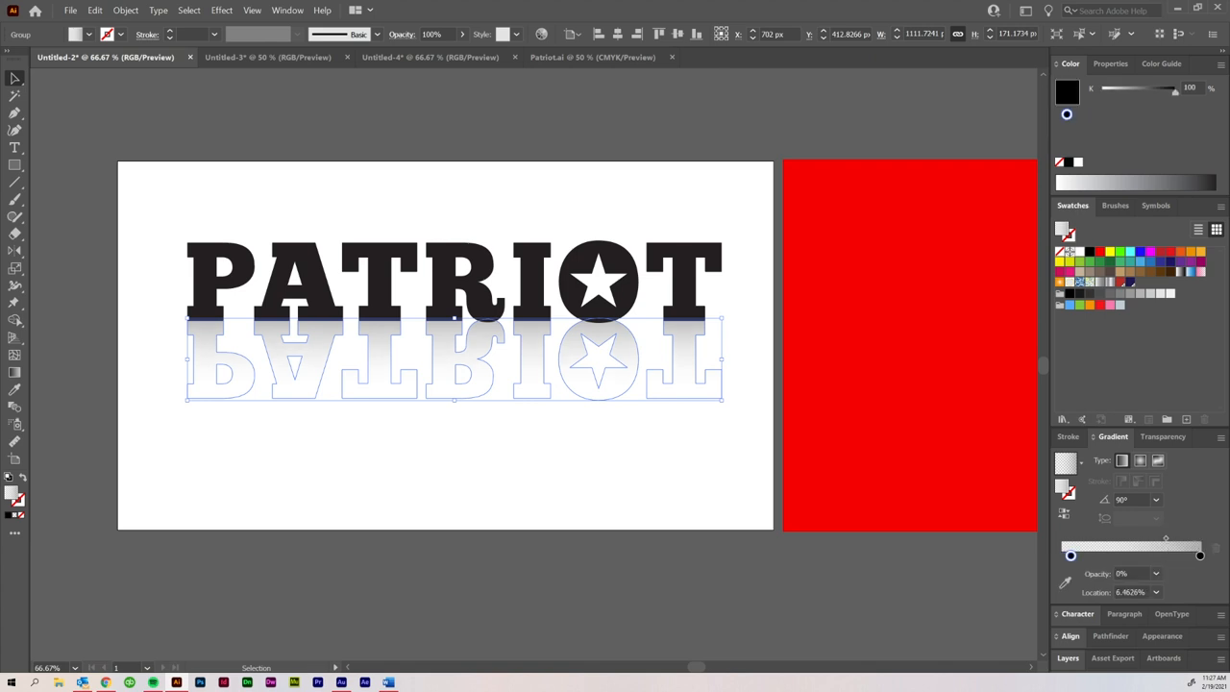
drag(1071, 554, 1160, 537)
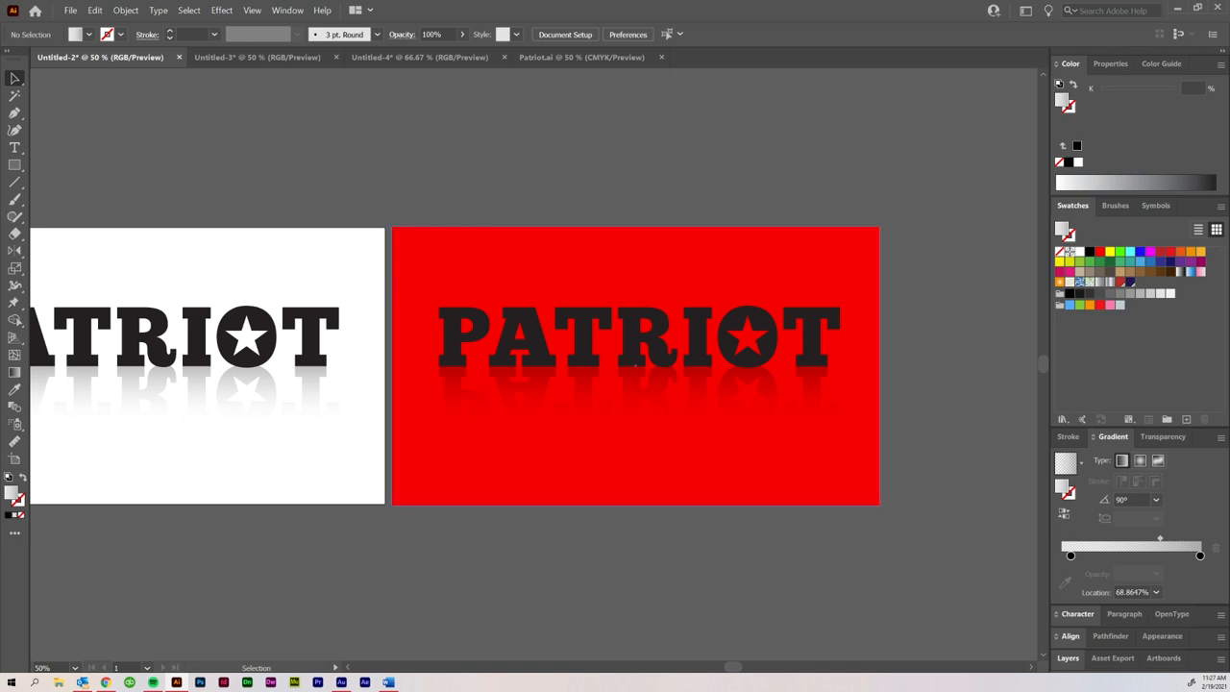
Drag the red rectangle's top edge down to the baseline, then switch to Untitled-3
click(635, 365)
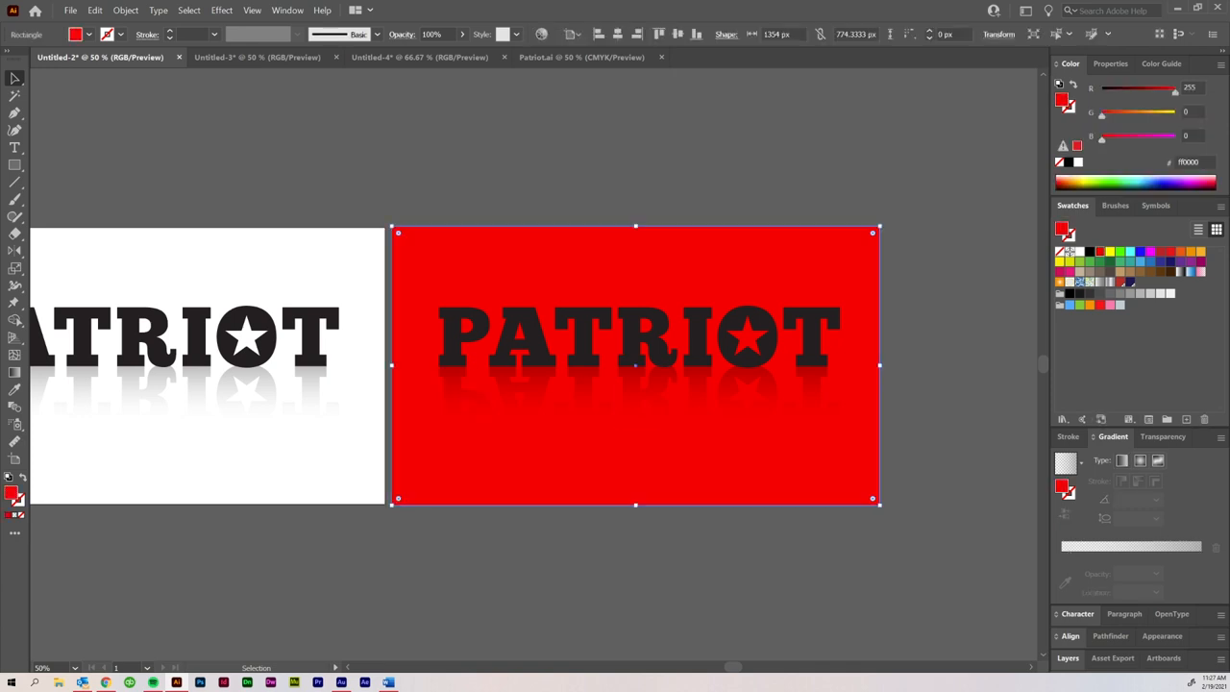
drag(634, 228, 634, 370)
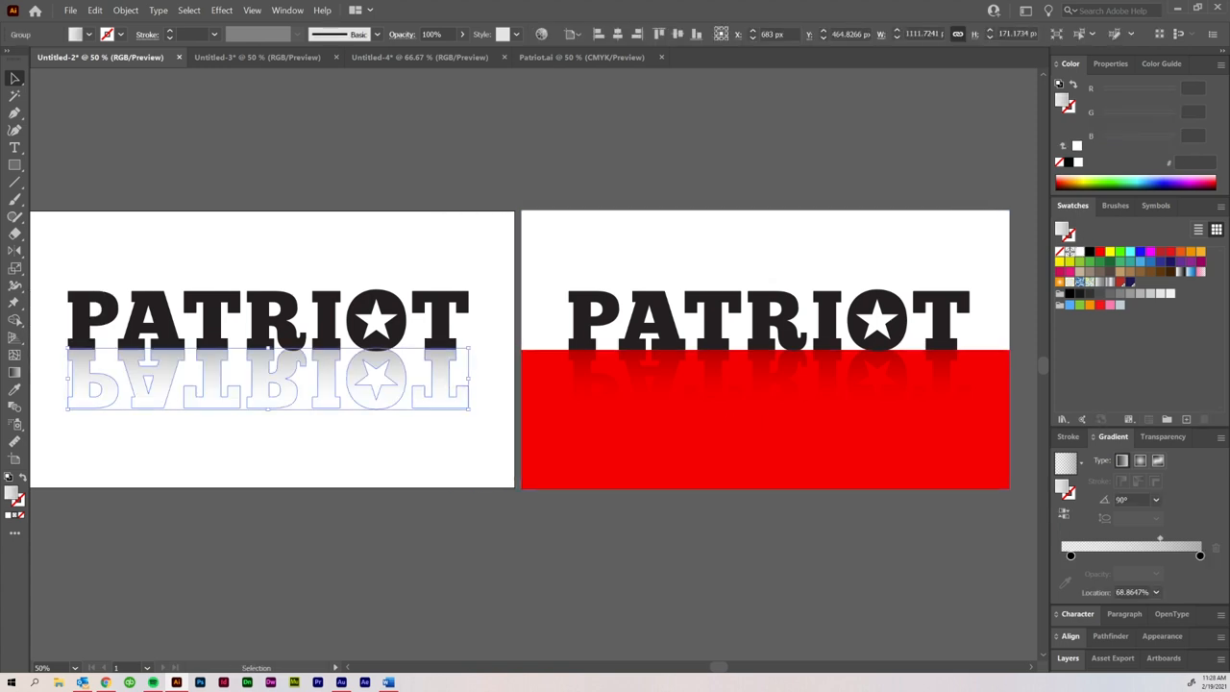
click(262, 57)
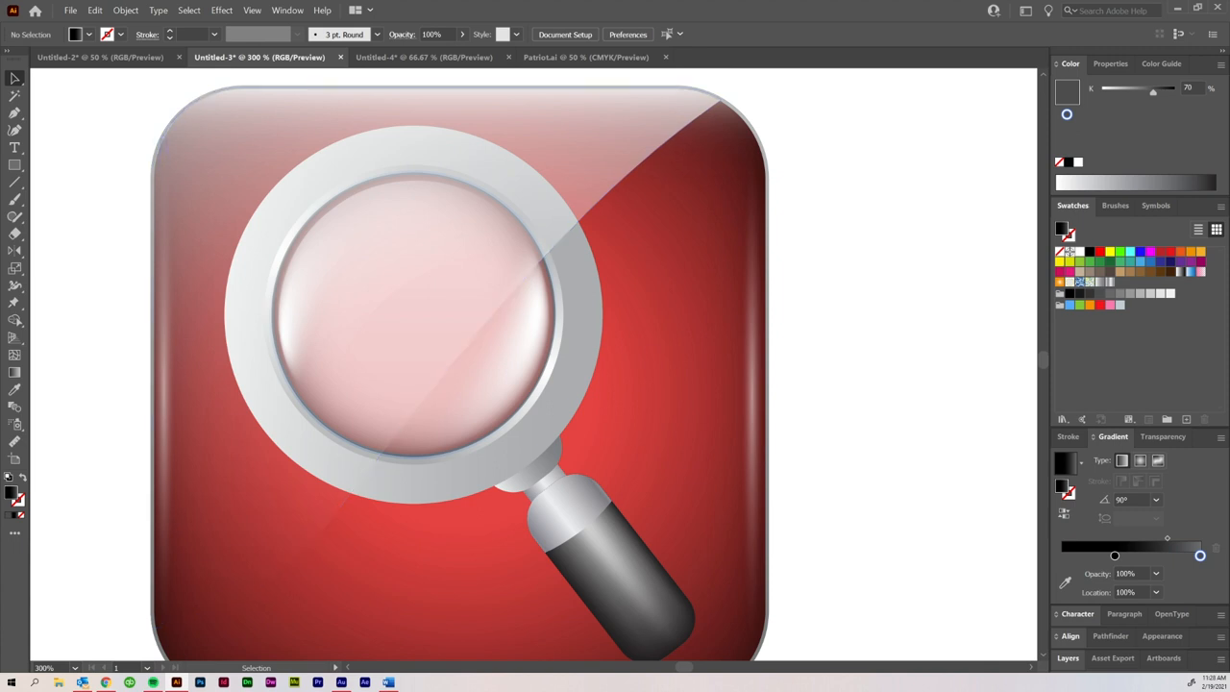
Zoom out and select the whole magnifier icon for reflecting
key(ctrl+-)
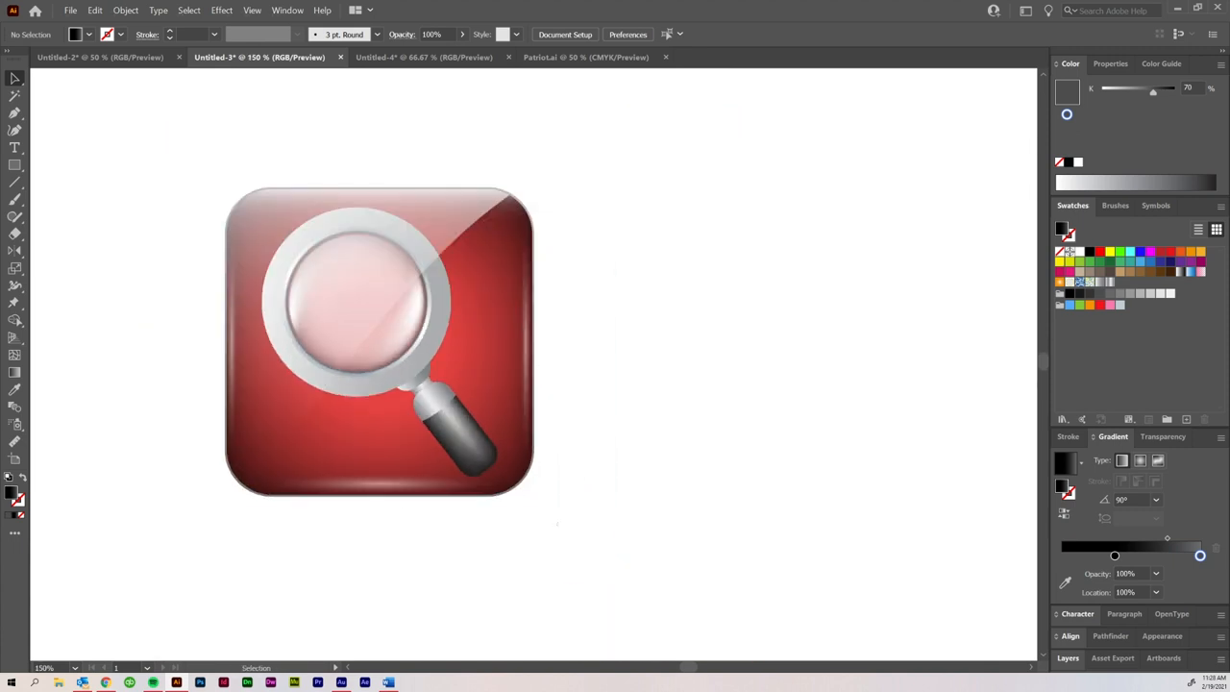
key(ctrl+a)
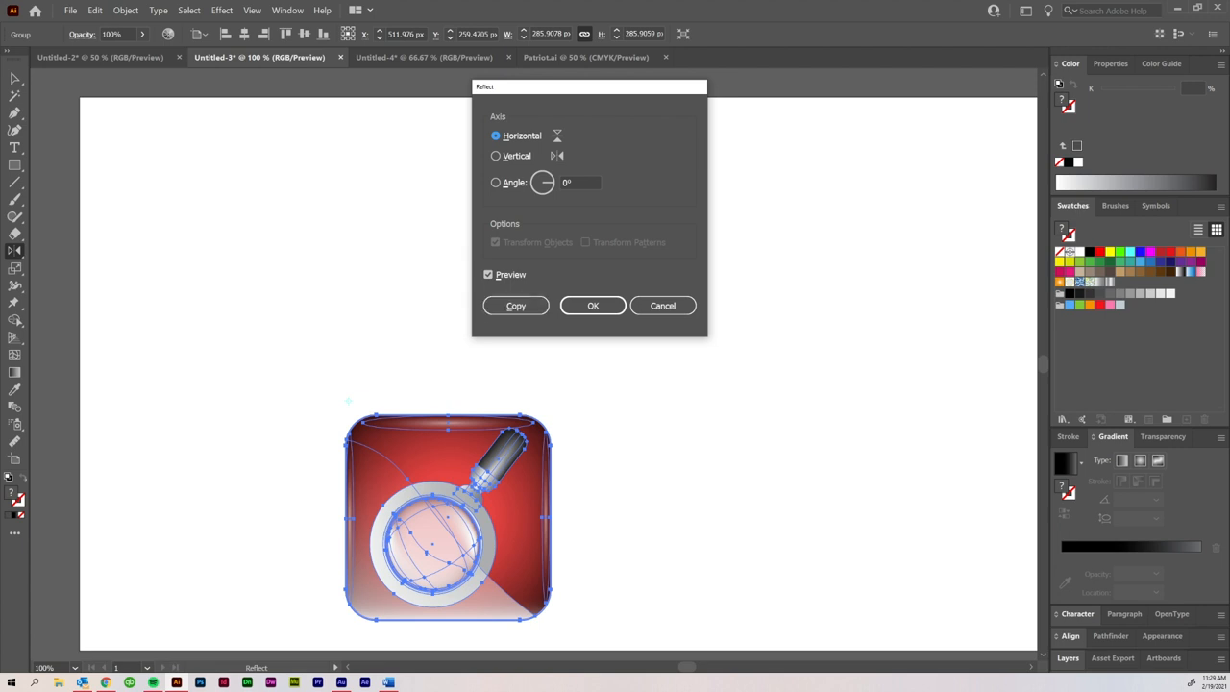
click(515, 306)
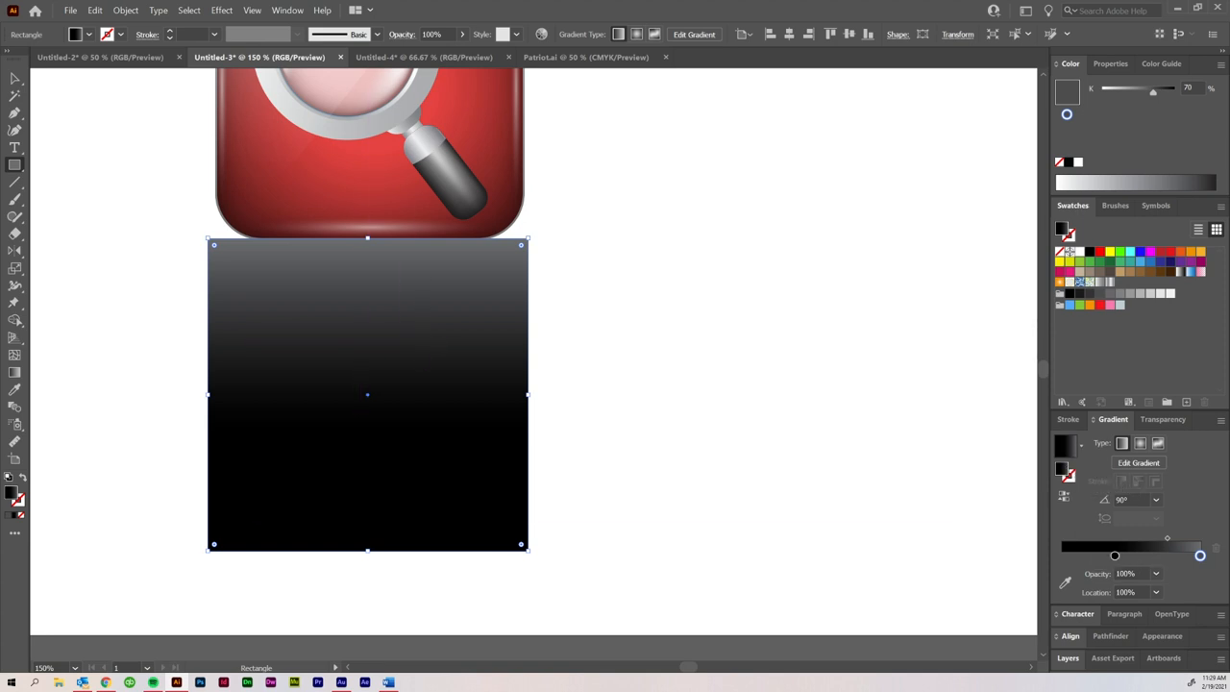
mouse_move(1114, 556)
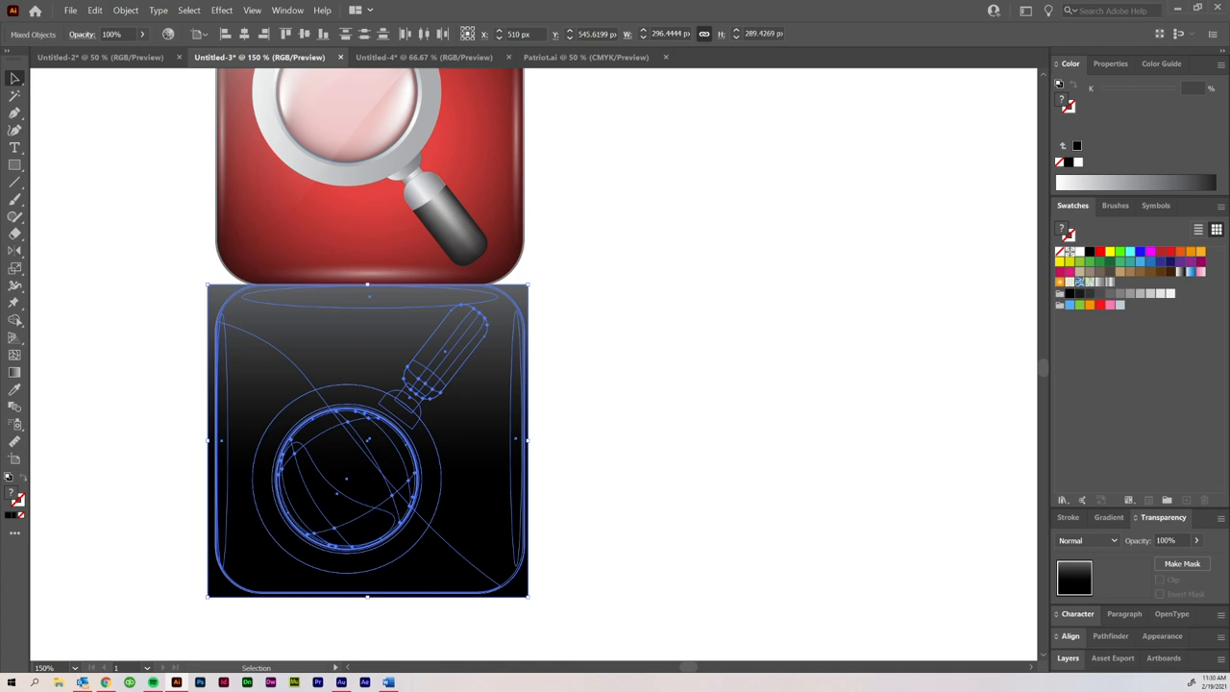
Make an opacity mask from the gradient rectangle and shorten the visible reflection
click(1182, 564)
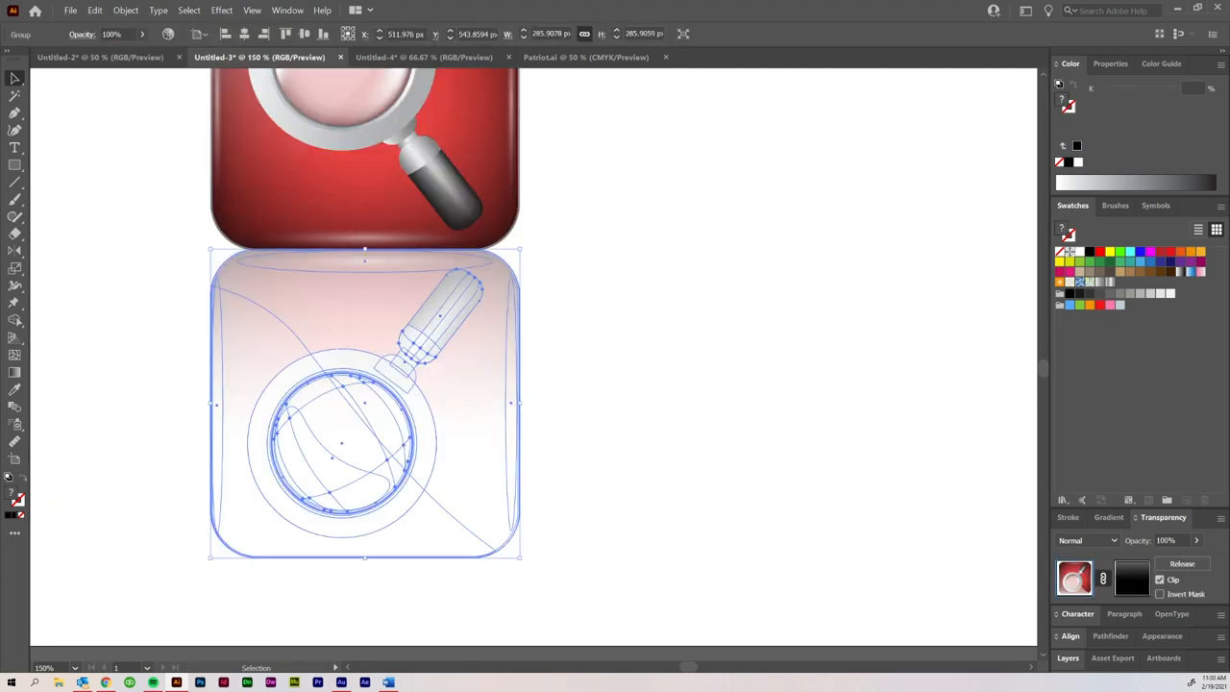
mouse_move(1132, 576)
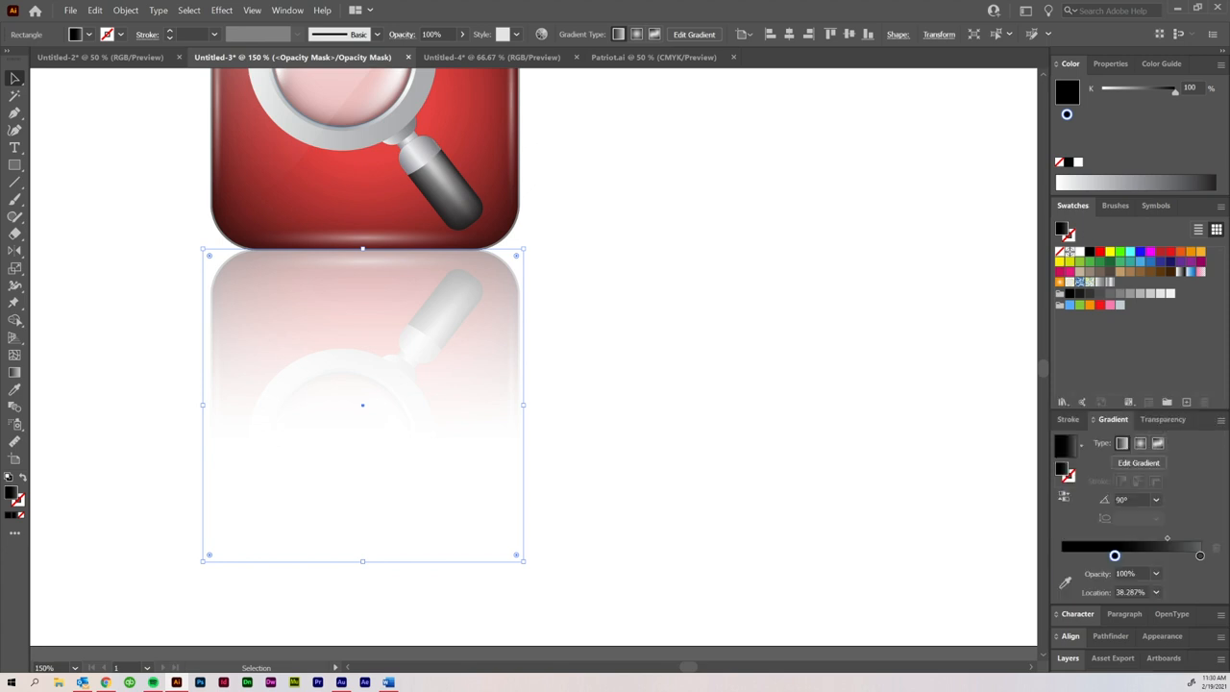
drag(1114, 555, 1150, 555)
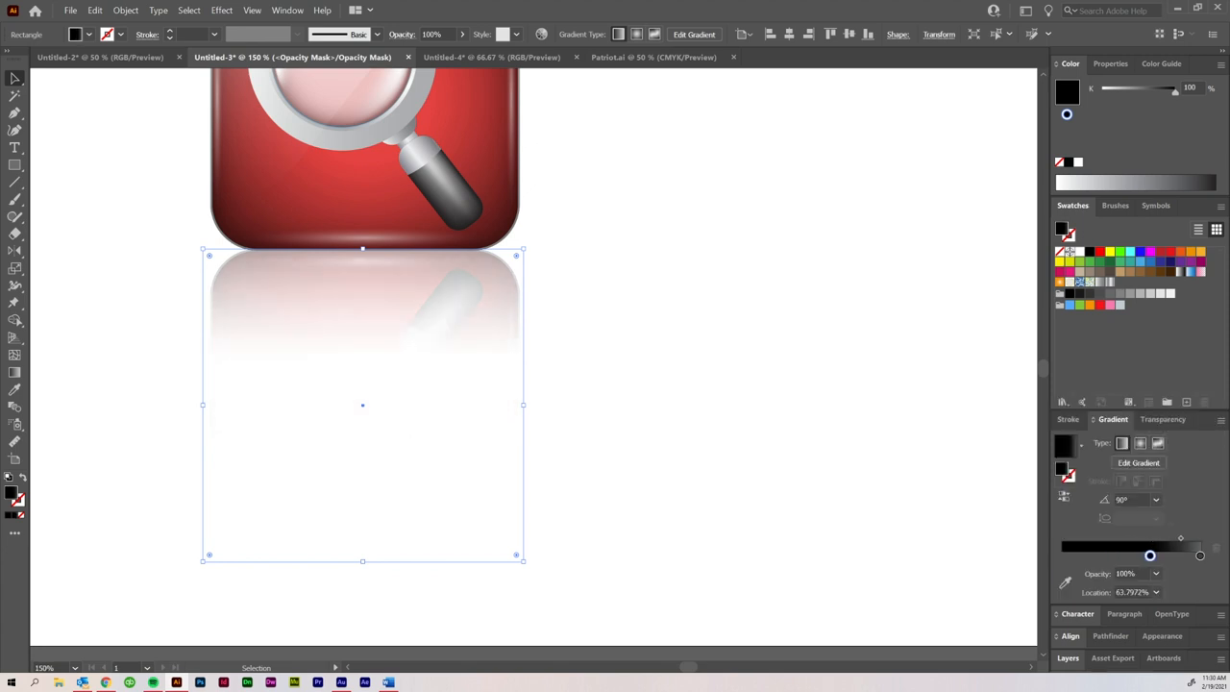
drag(1150, 556, 1091, 555)
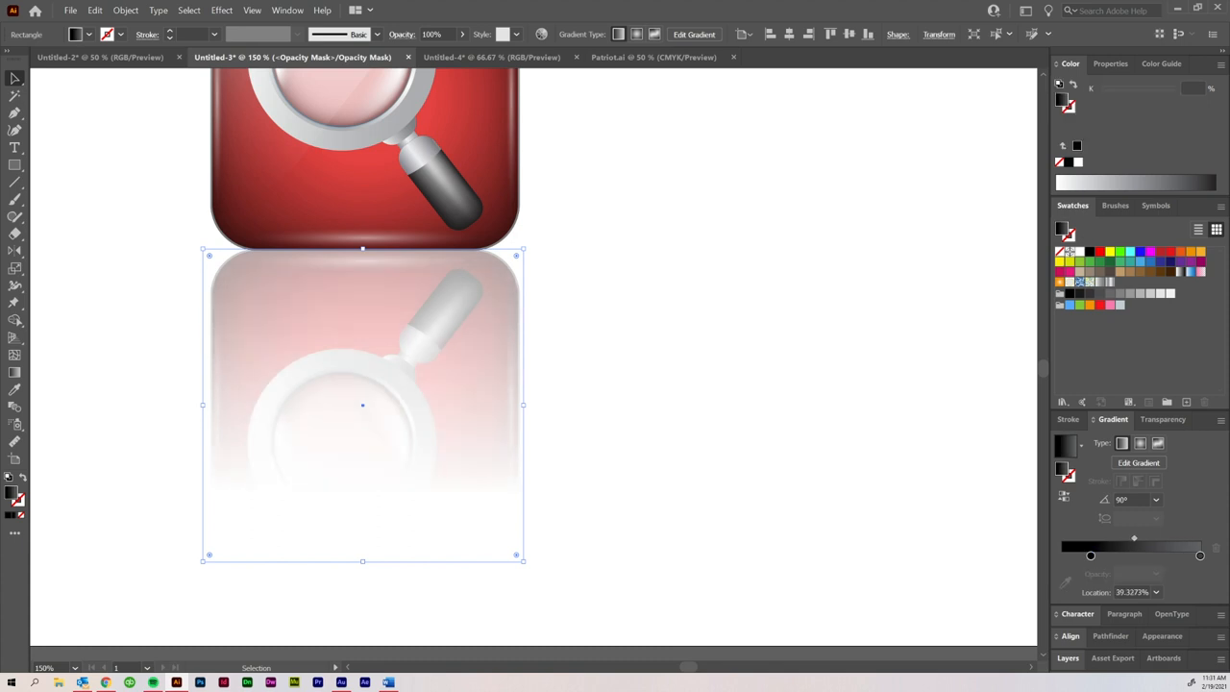
Refine the mask's fade distance and drag a reflection copy toward the second icon
click(1163, 517)
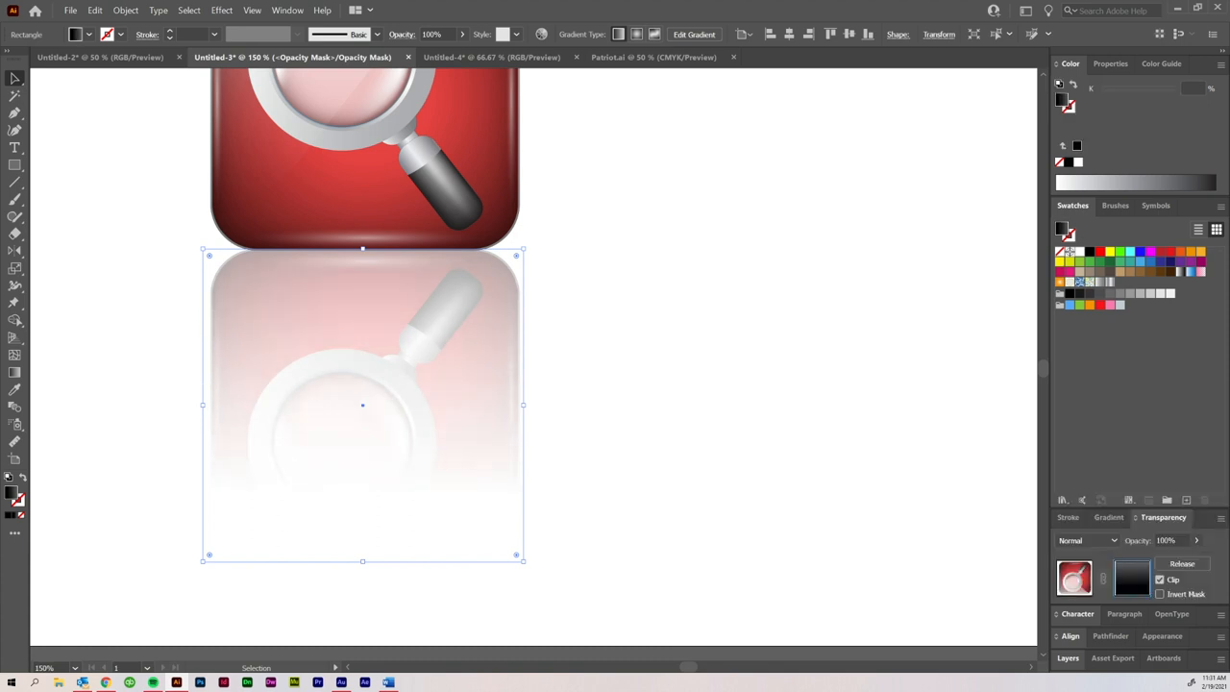
drag(363, 404, 399, 401)
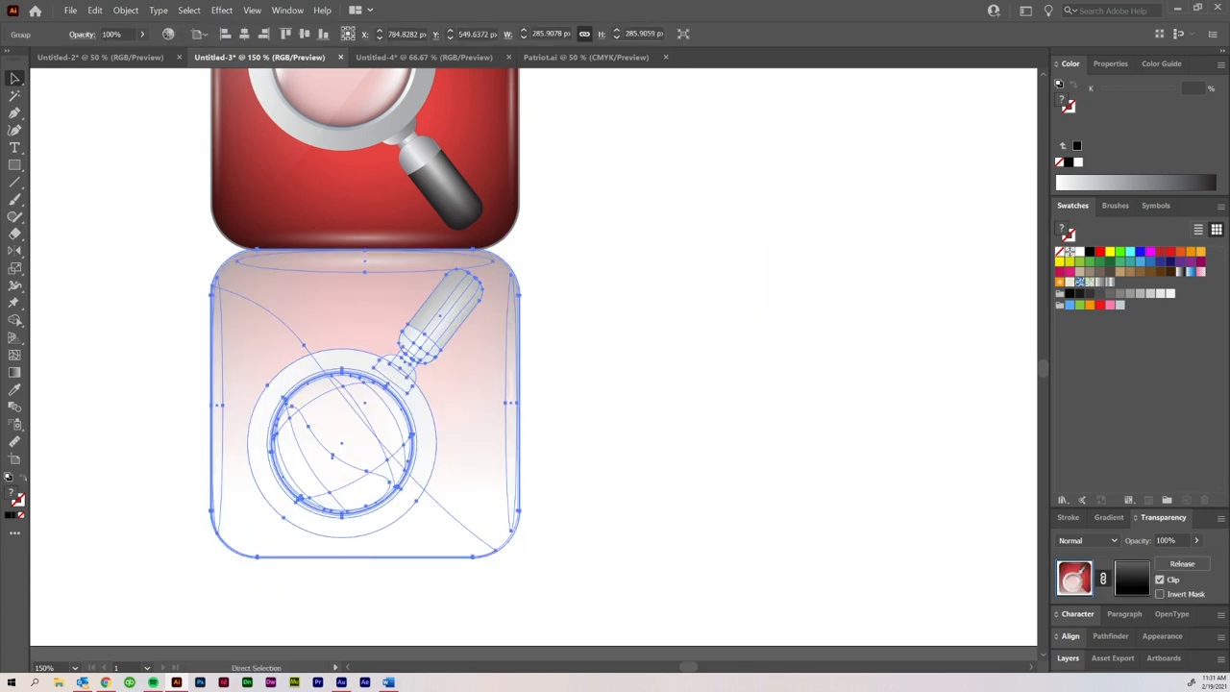
click(14, 79)
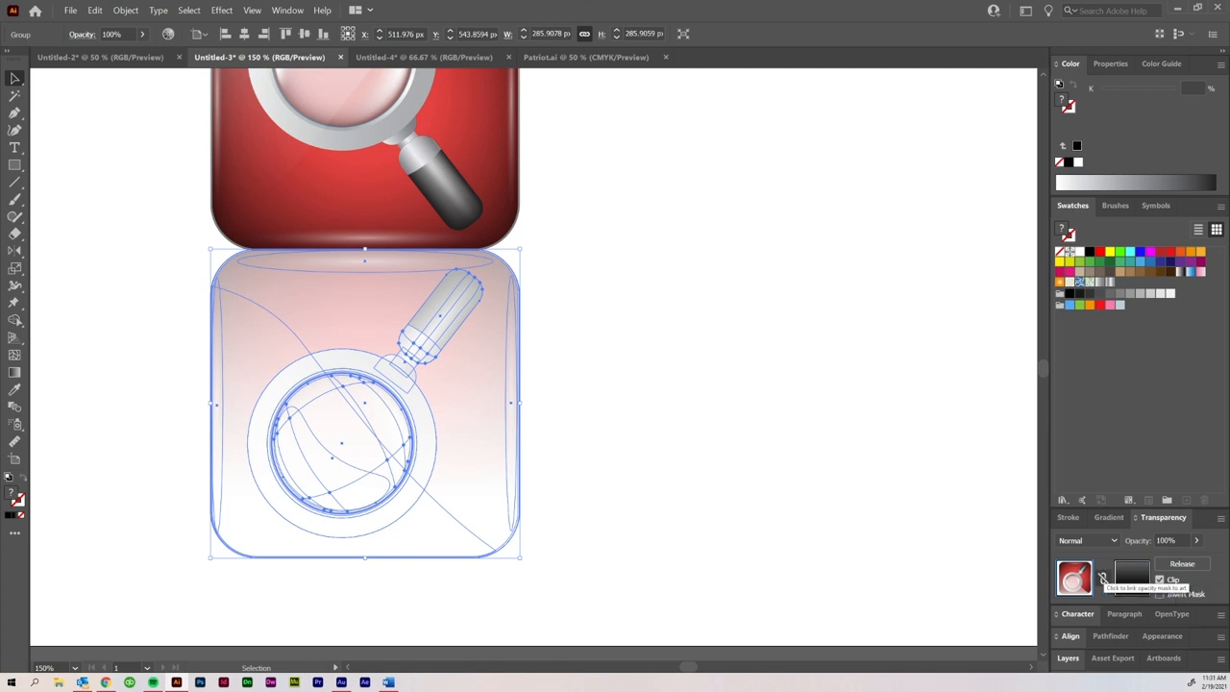
drag(364, 403, 593, 403)
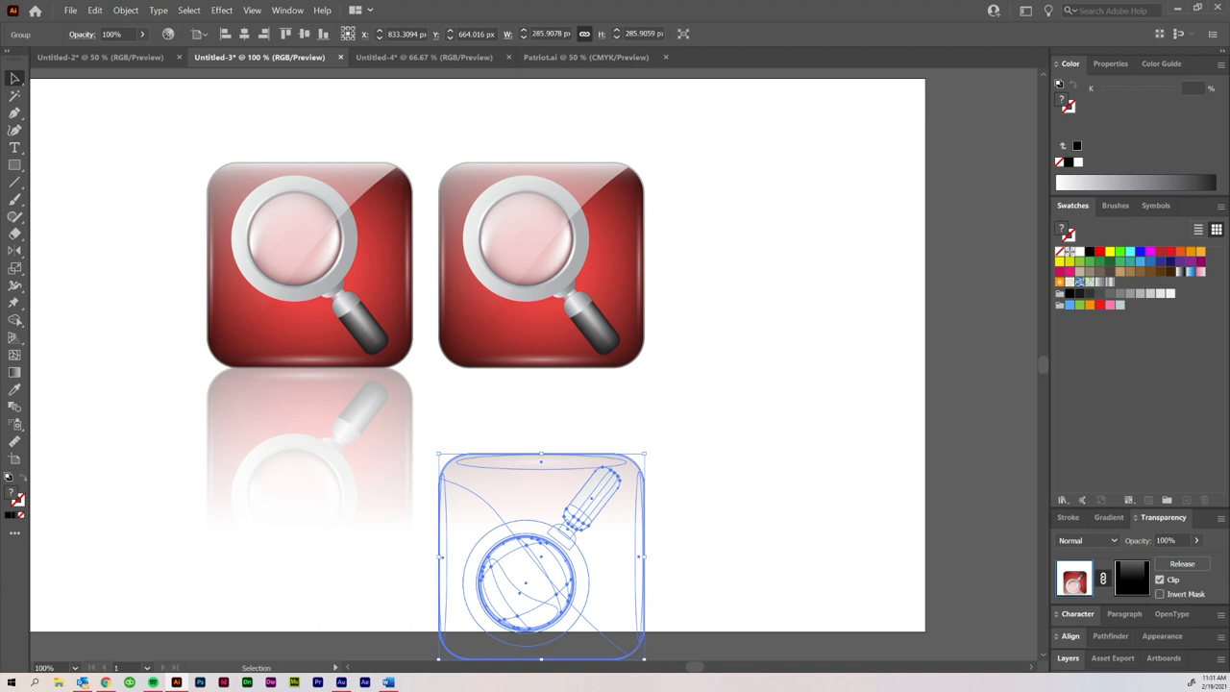
Drag the reflection copy up beneath the second magnifier icon
drag(540, 553, 540, 413)
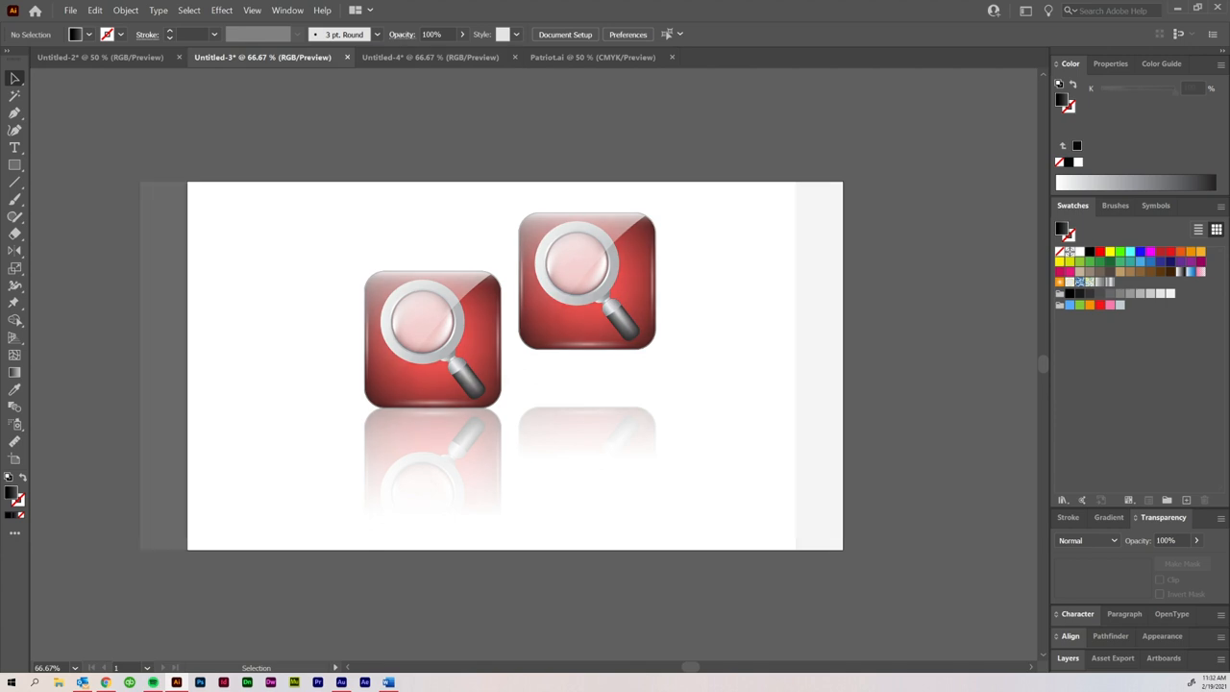
In Untitled-4, draw vertical and horizontal centre lines across the artboard
click(429, 57)
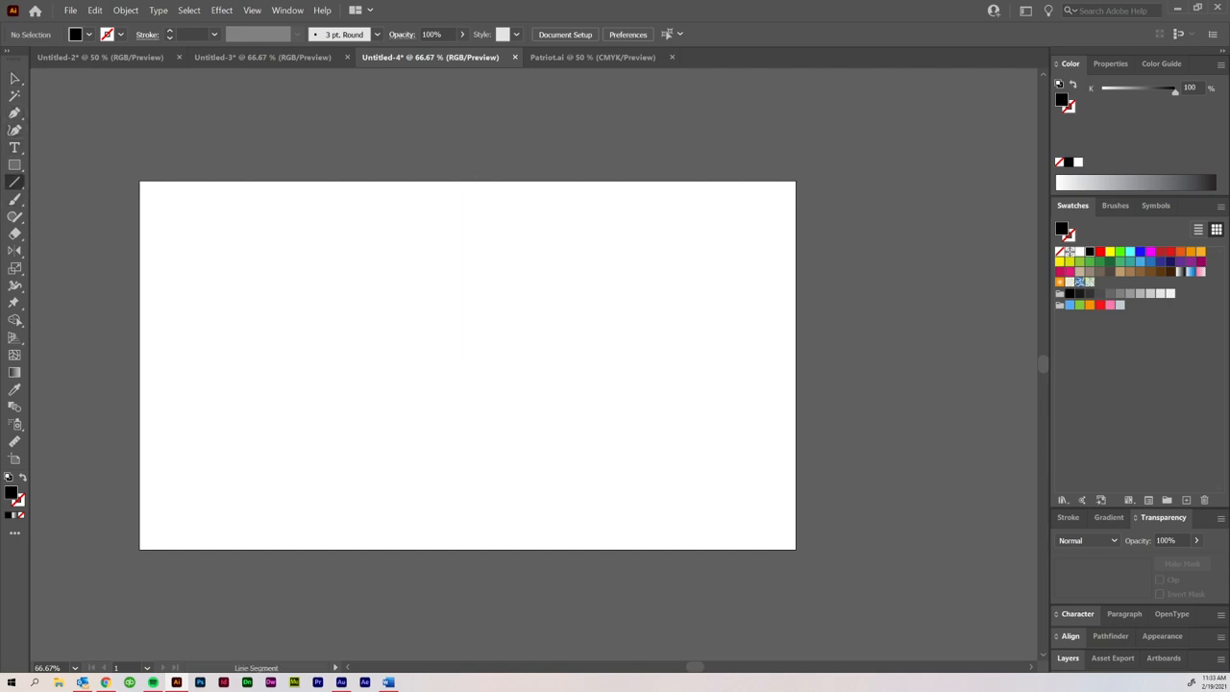
drag(468, 182, 468, 363)
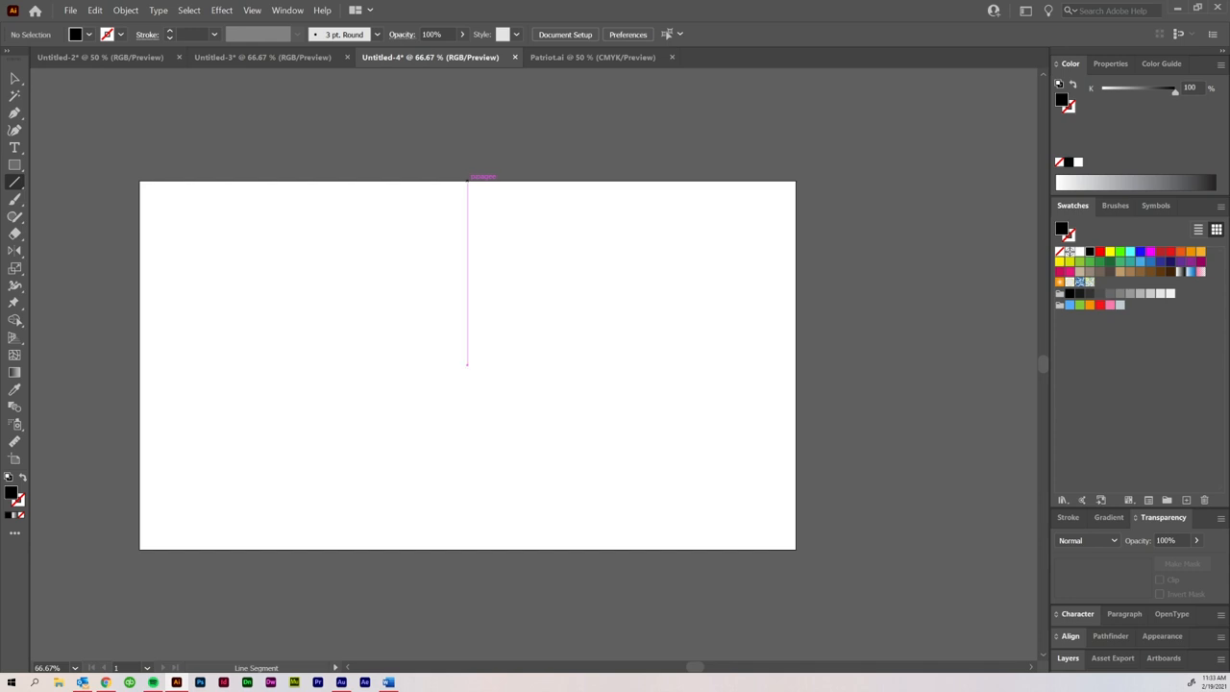
drag(468, 362, 468, 546)
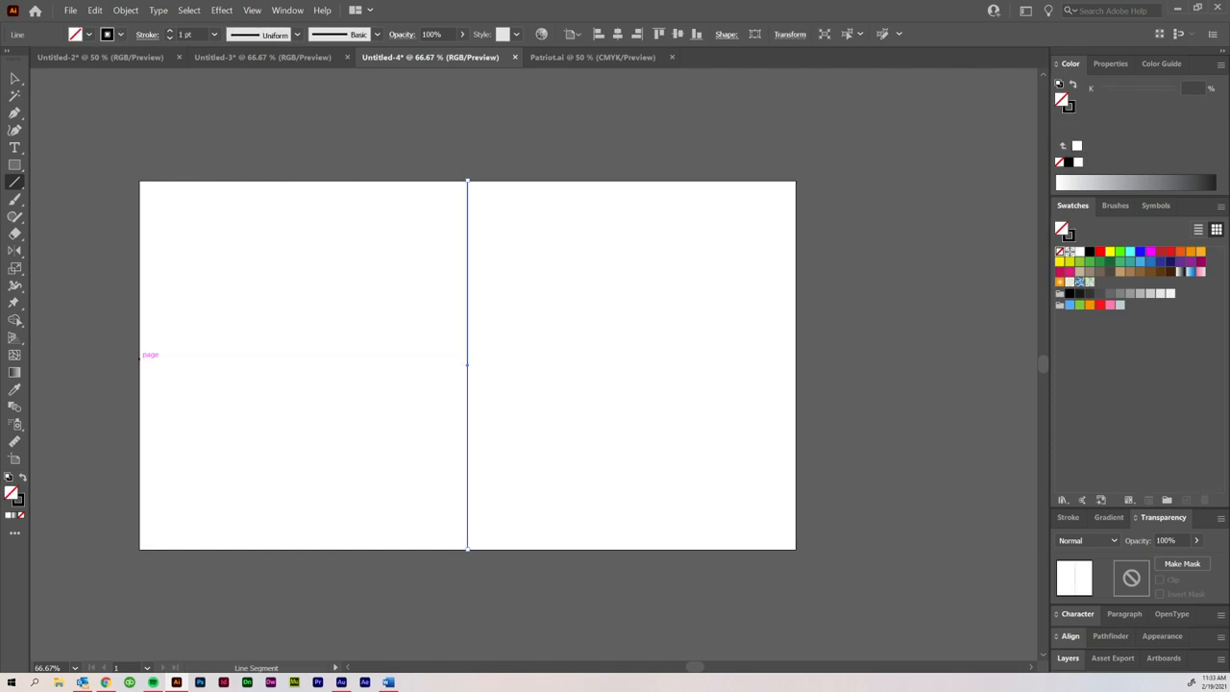
drag(139, 364, 795, 364)
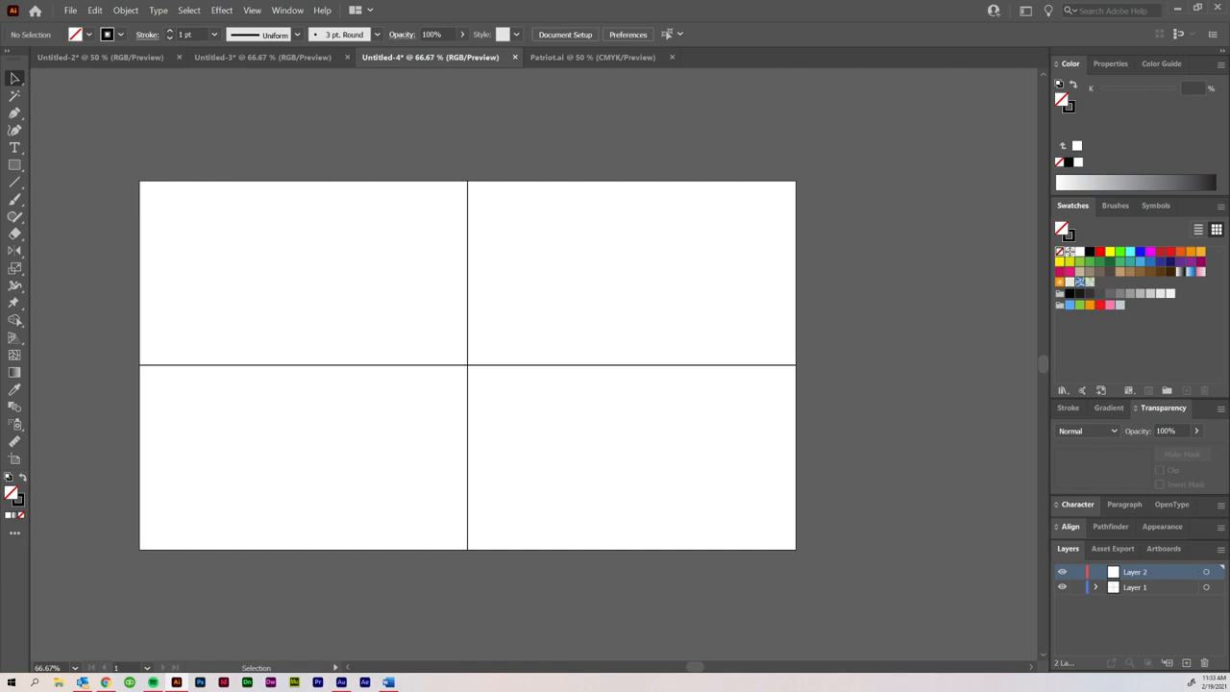
Lock the centre-line layer and draw a vertical line centred on the artboard
click(1077, 588)
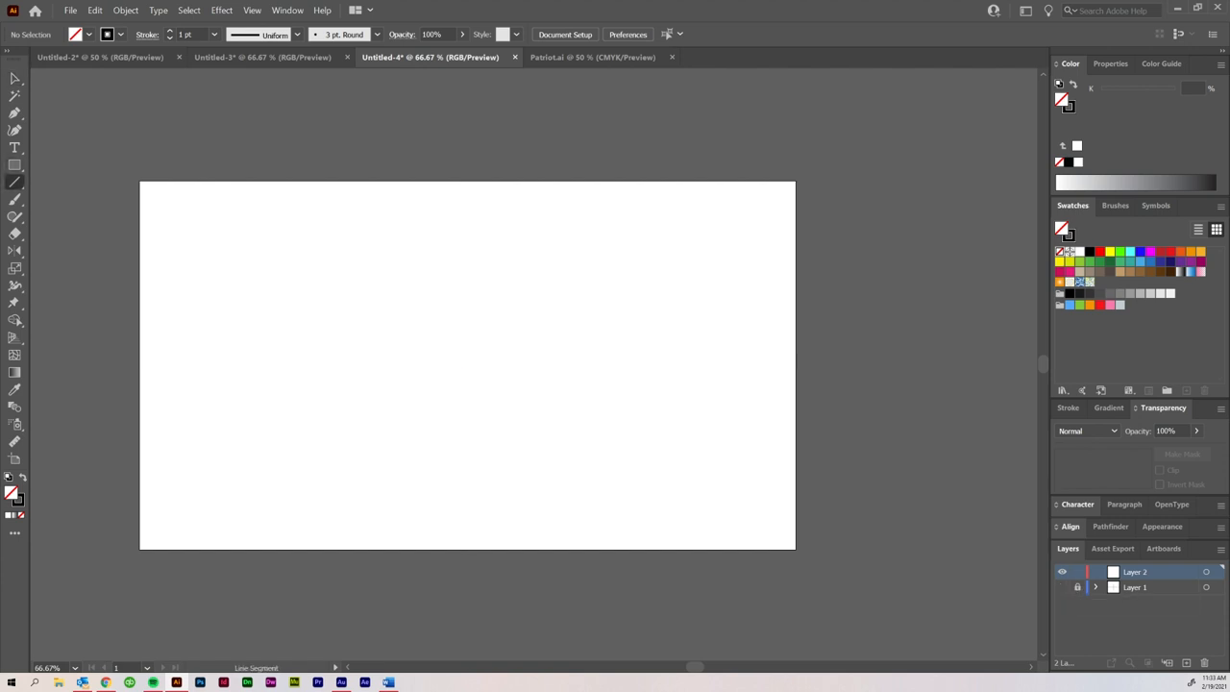
drag(467, 182, 466, 495)
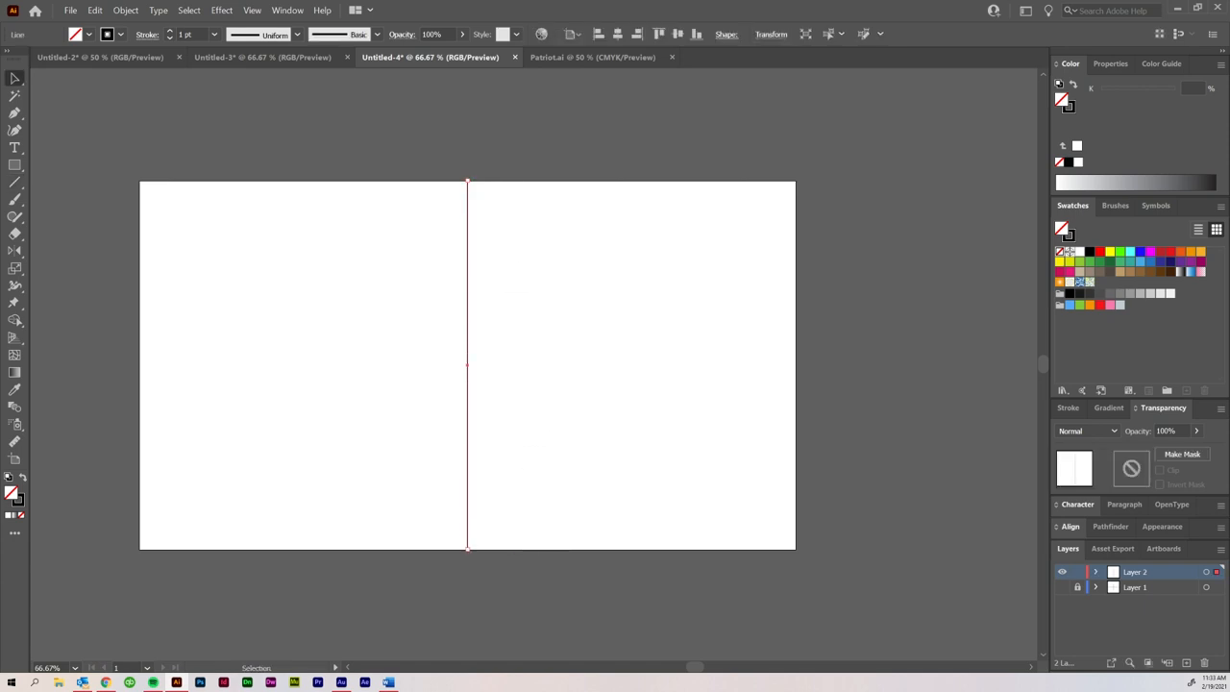
click(1069, 525)
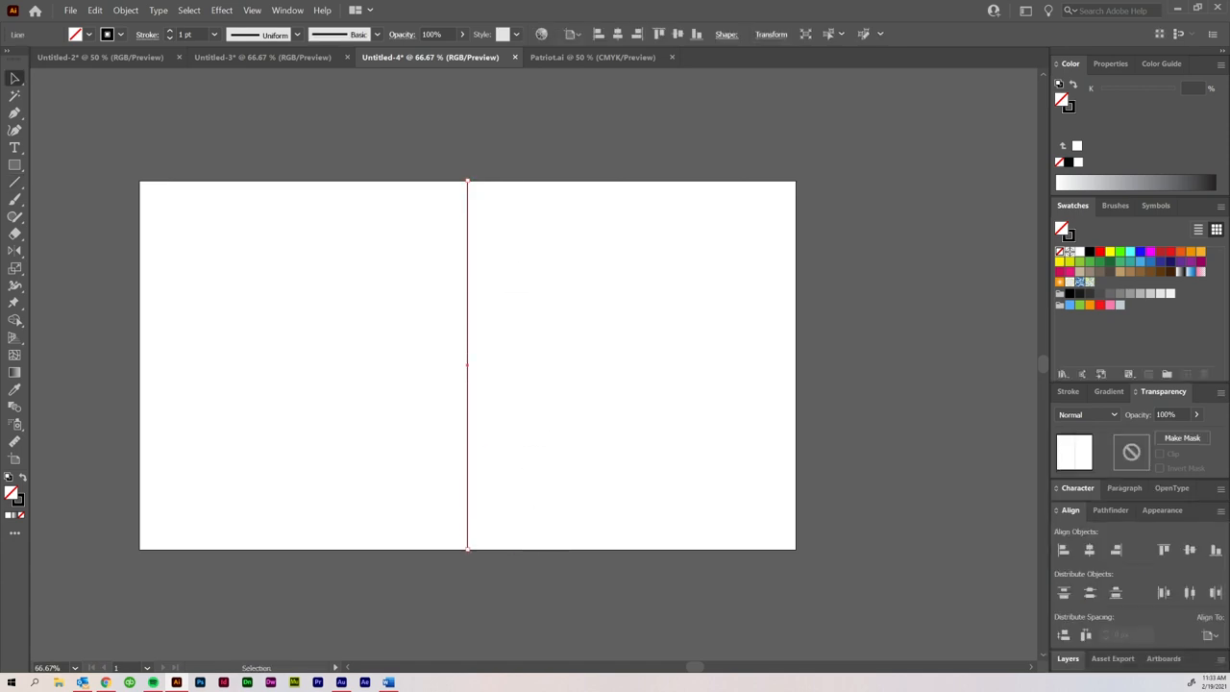
click(1211, 634)
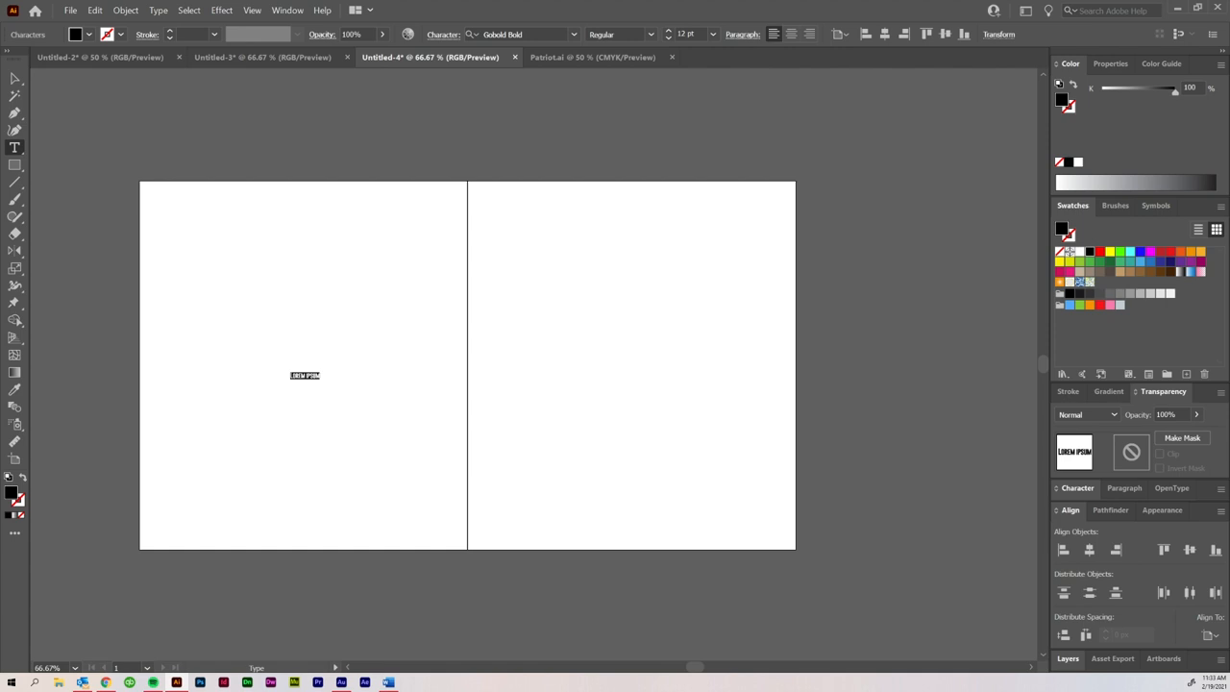
Type REFLECT, draw a horizontal middle line, and set the text on it
text(REFLECT)
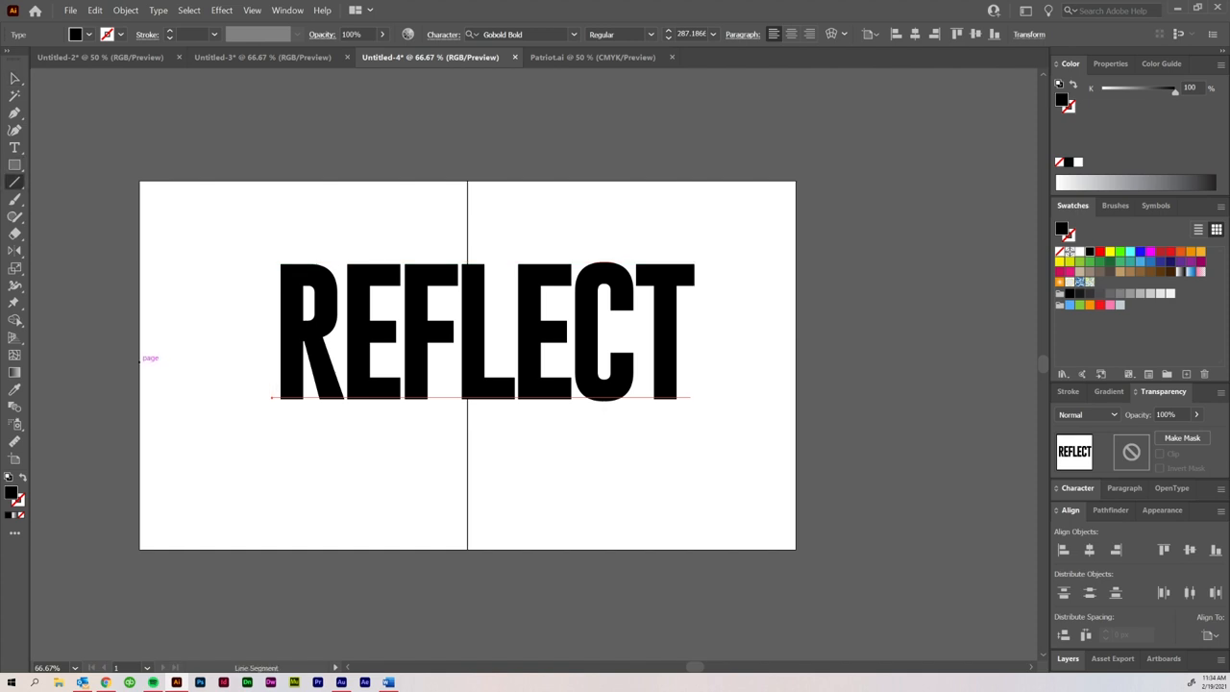
drag(139, 362, 798, 362)
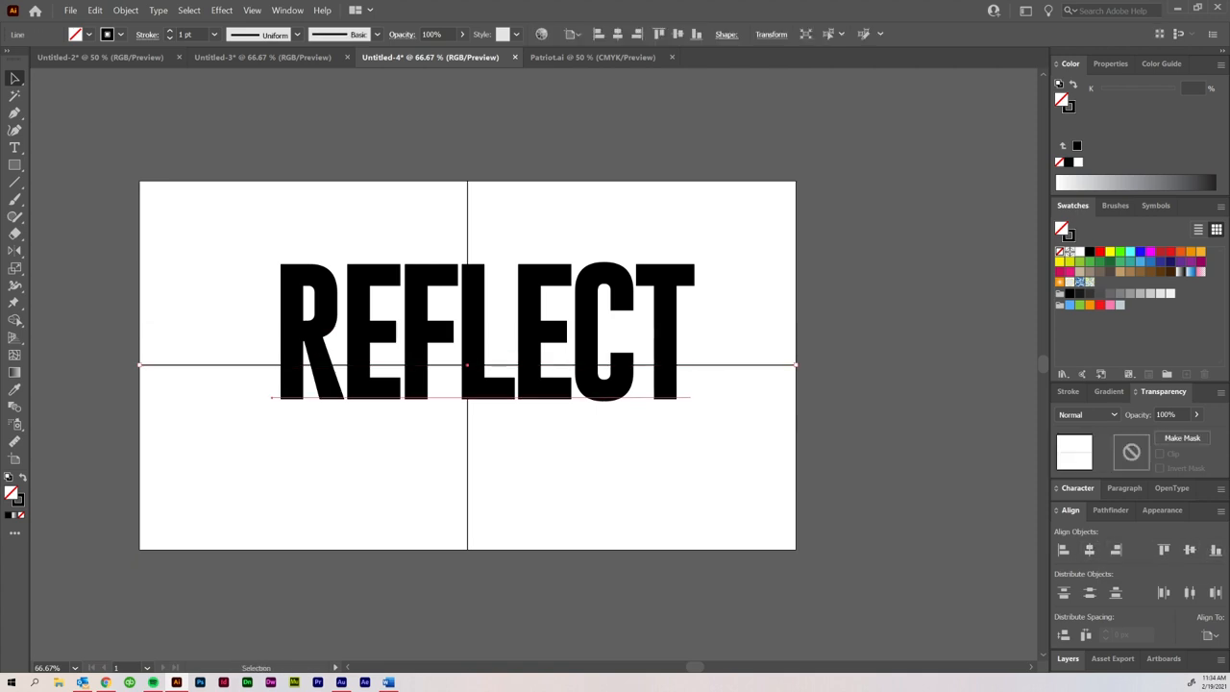
drag(480, 365, 480, 293)
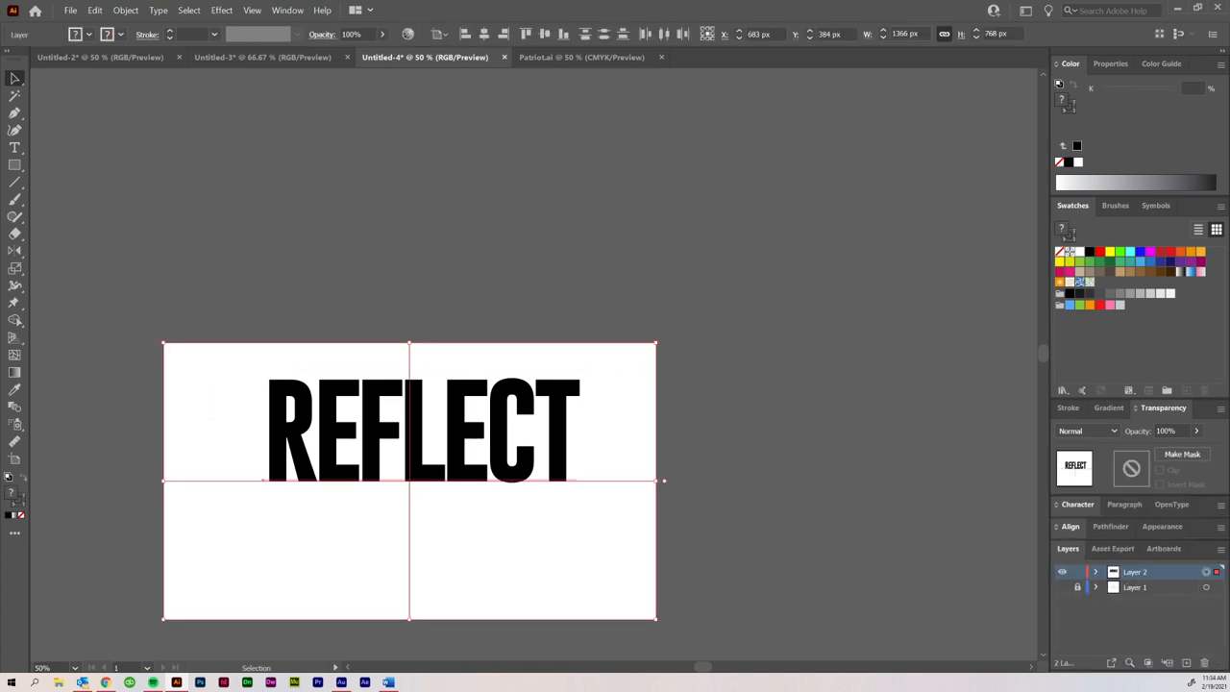
Apply a Transform effect to REFLECT with Reflect Y and one copy
click(221, 10)
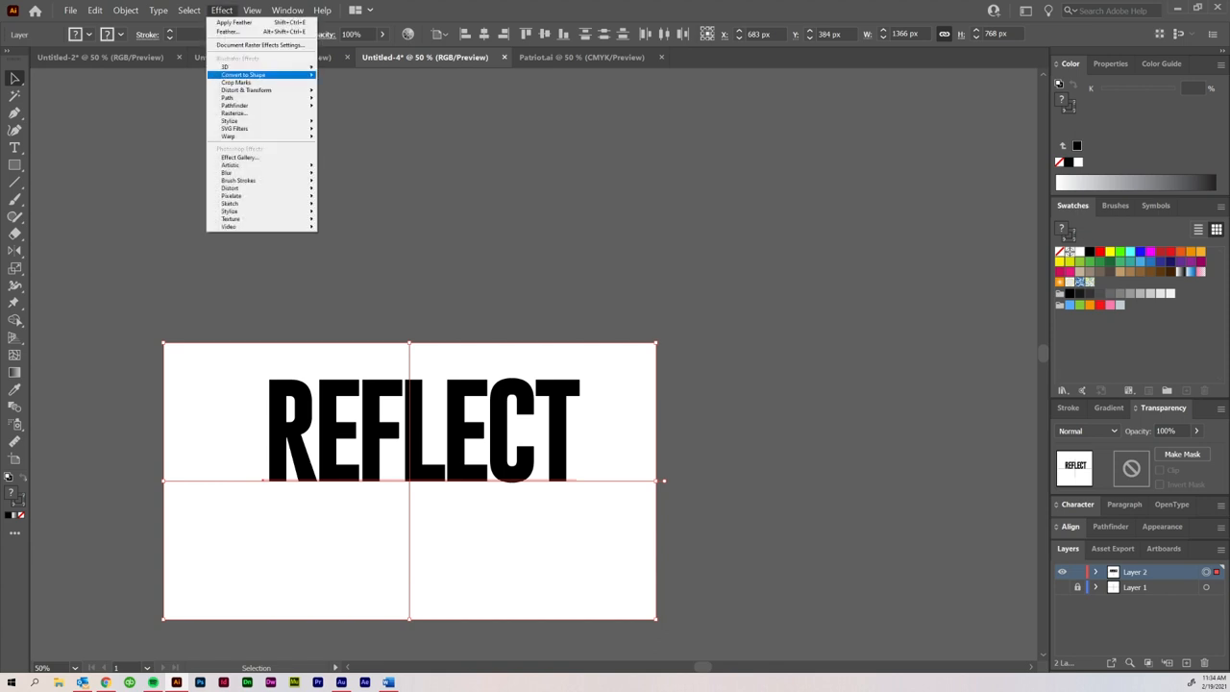
click(246, 89)
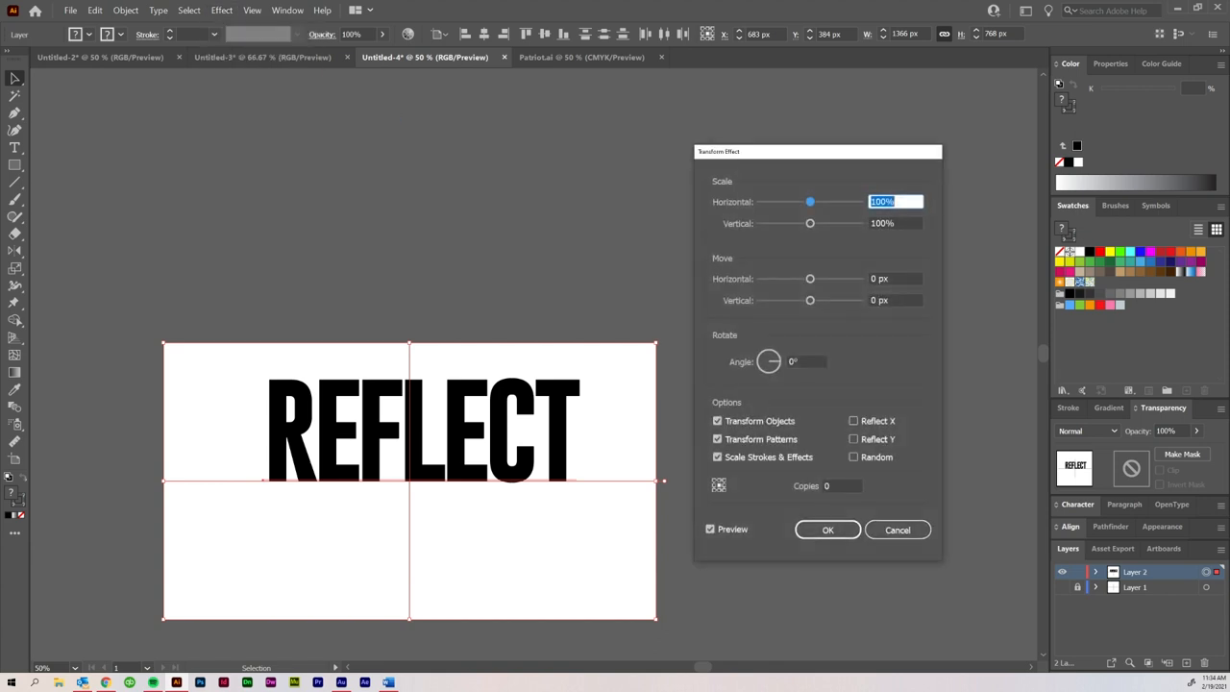
click(852, 439)
text(1)
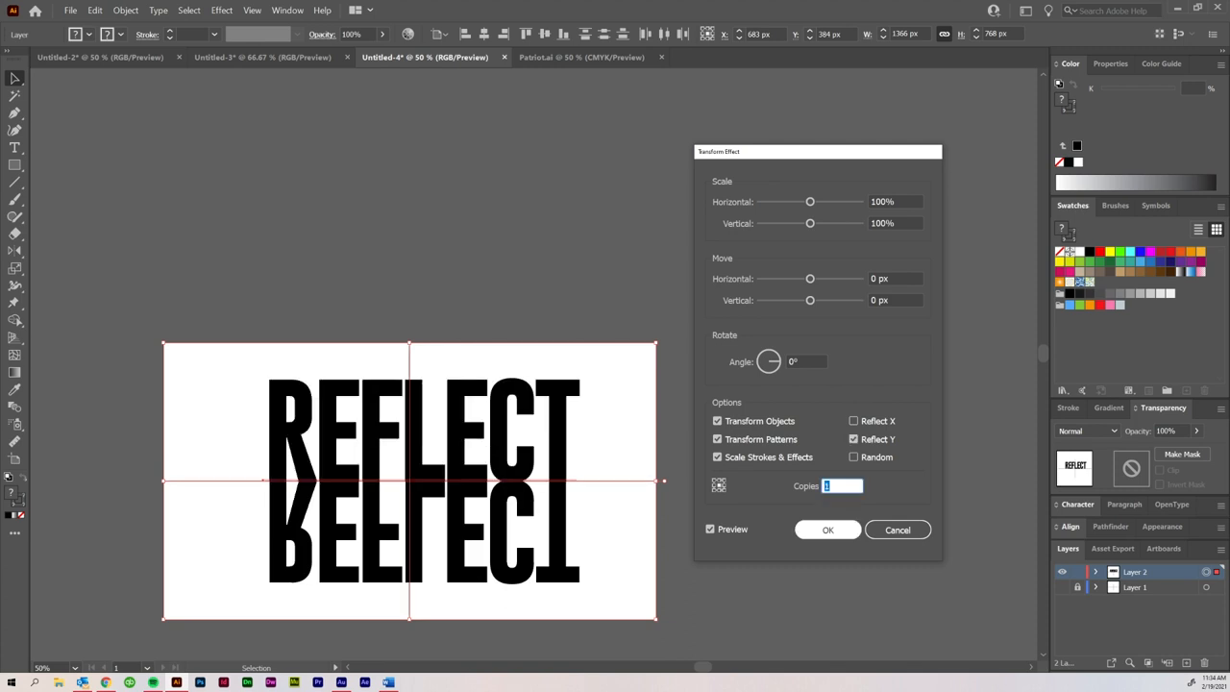
click(826, 530)
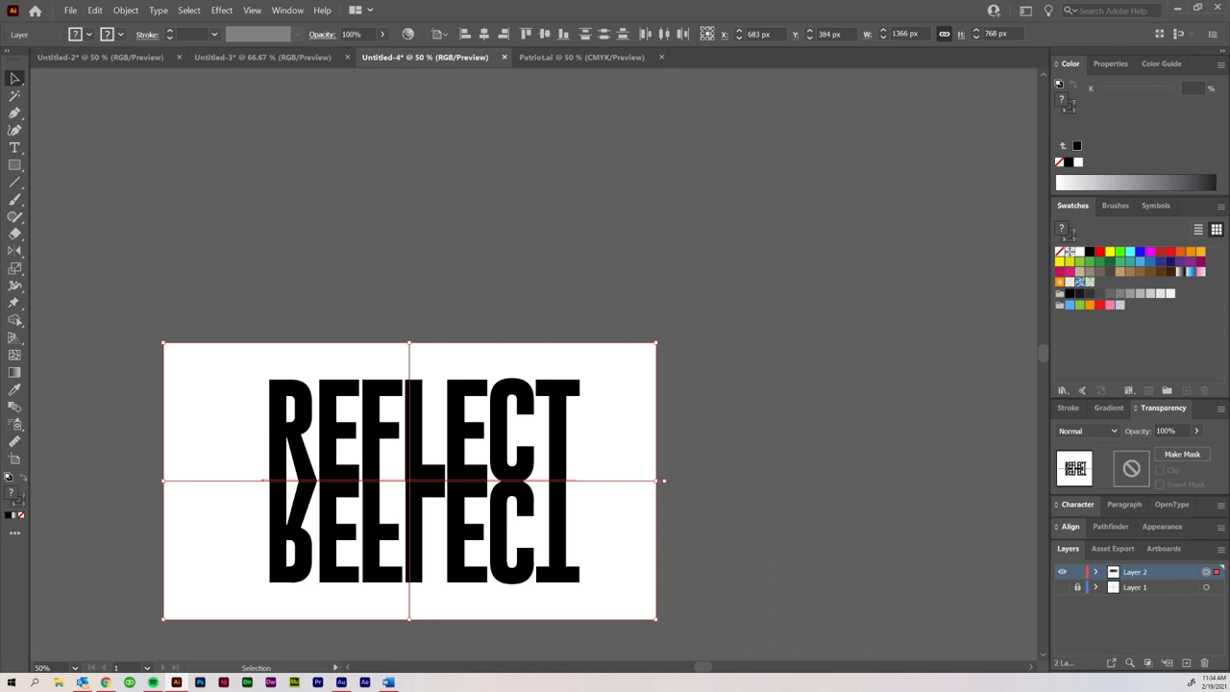
click(1095, 571)
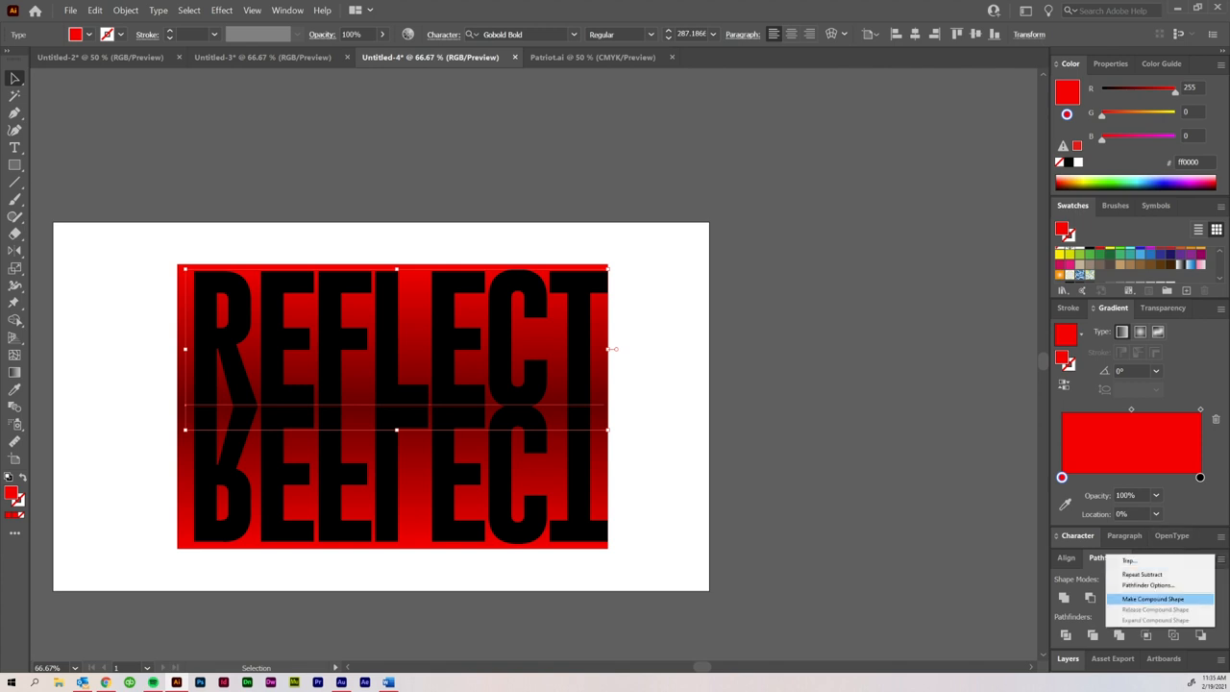
Make the REFLECT letters a compound shape and clip the red gradient rectangle to them
click(1152, 599)
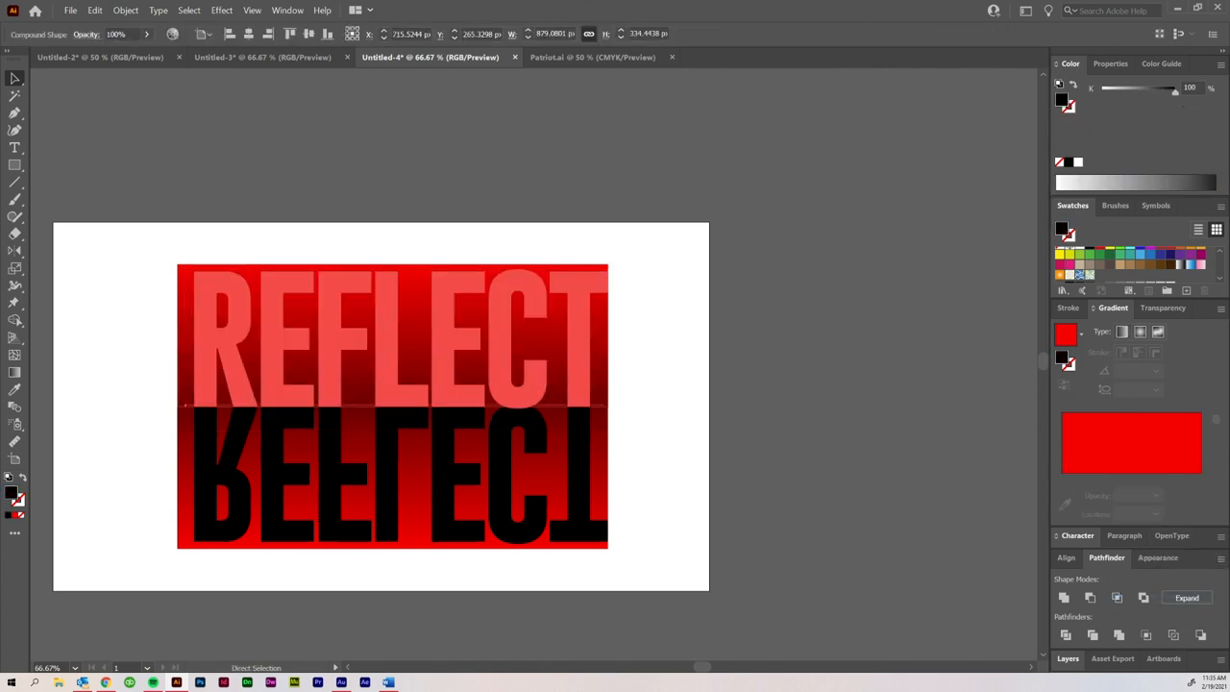
right_click(413, 374)
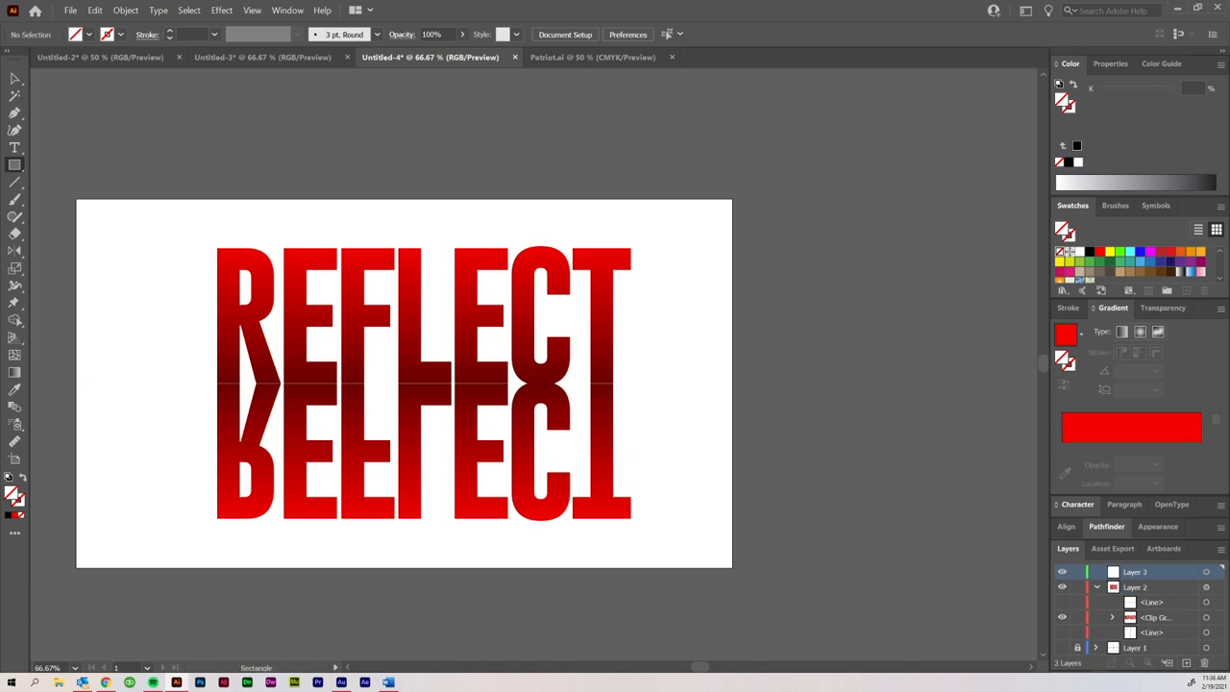
Cover the lower half with a white gradient rectangle, one stop at 30% opacity, angled 90°
drag(75, 384, 213, 464)
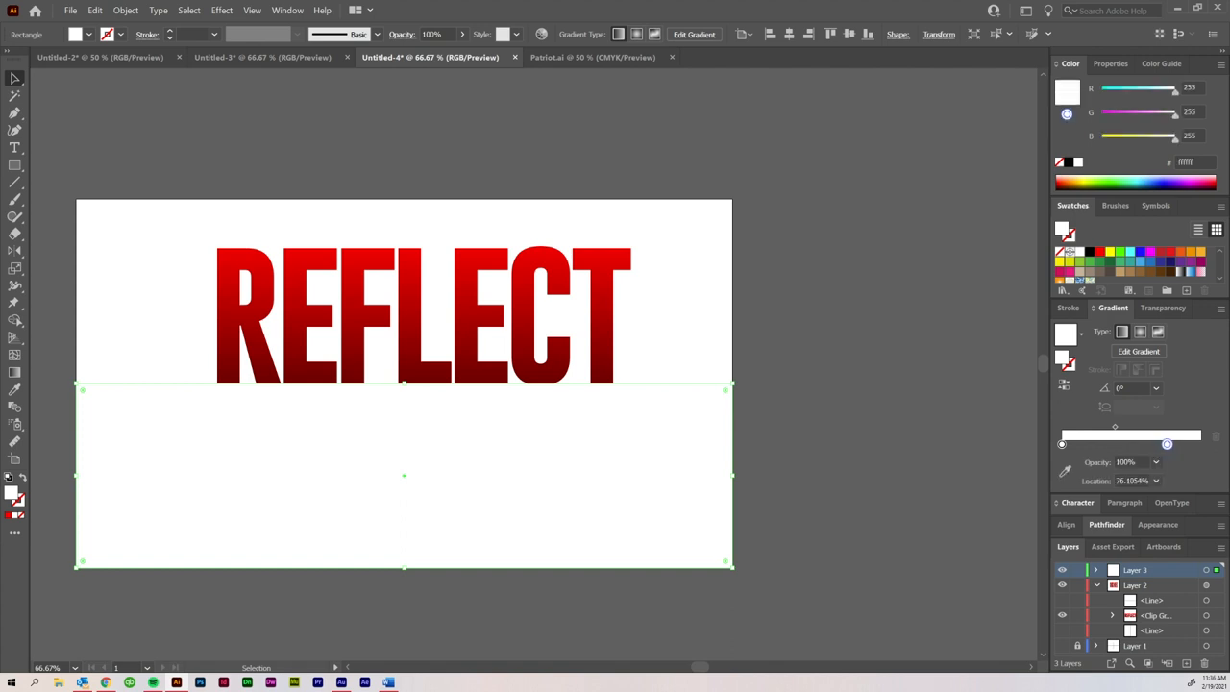
drag(1167, 444, 1200, 444)
text(30)
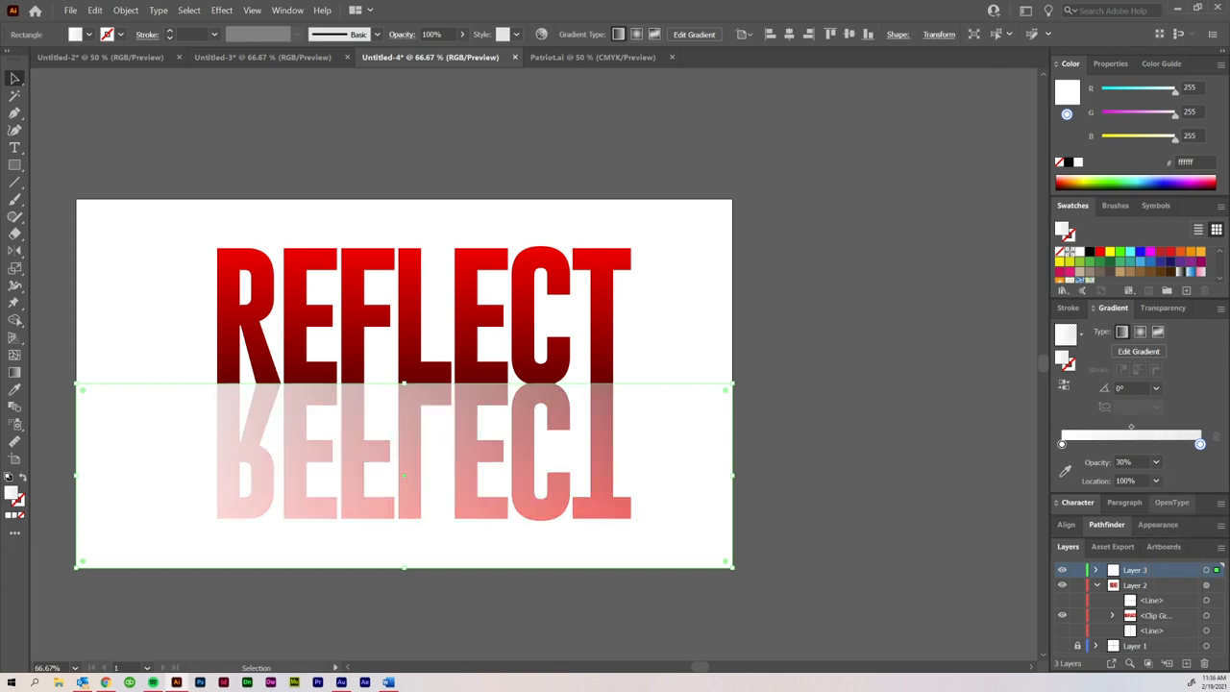
drag(1199, 443, 1120, 443)
text(90)
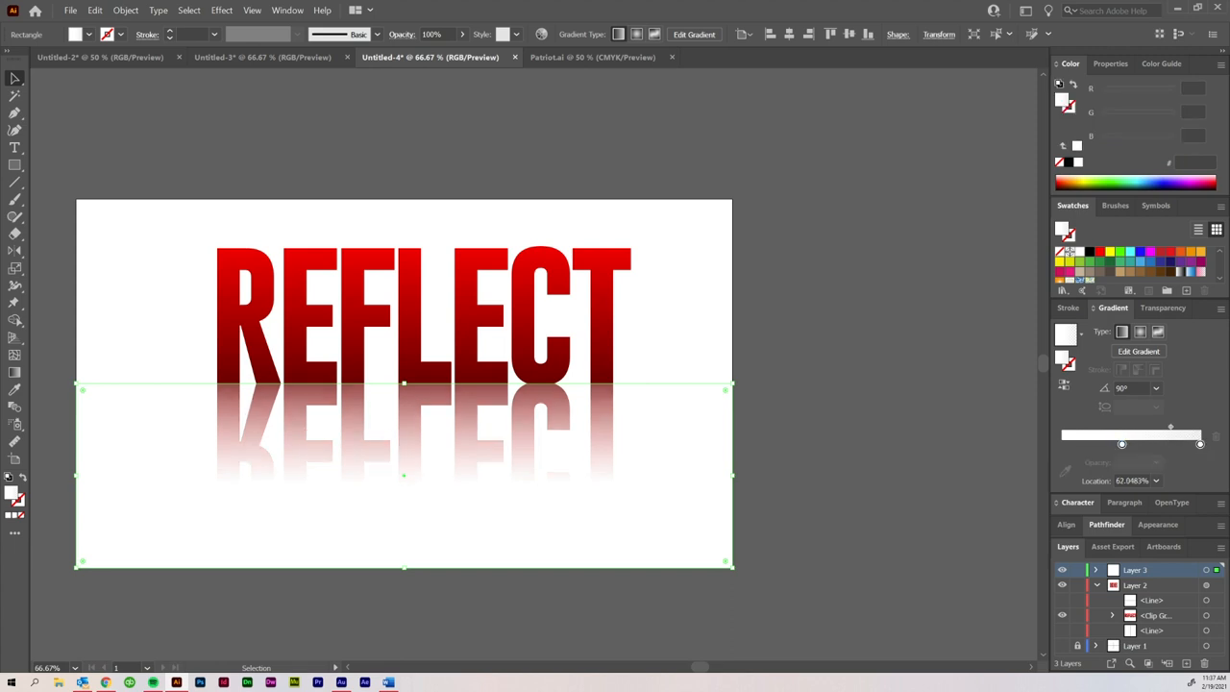
click(1156, 462)
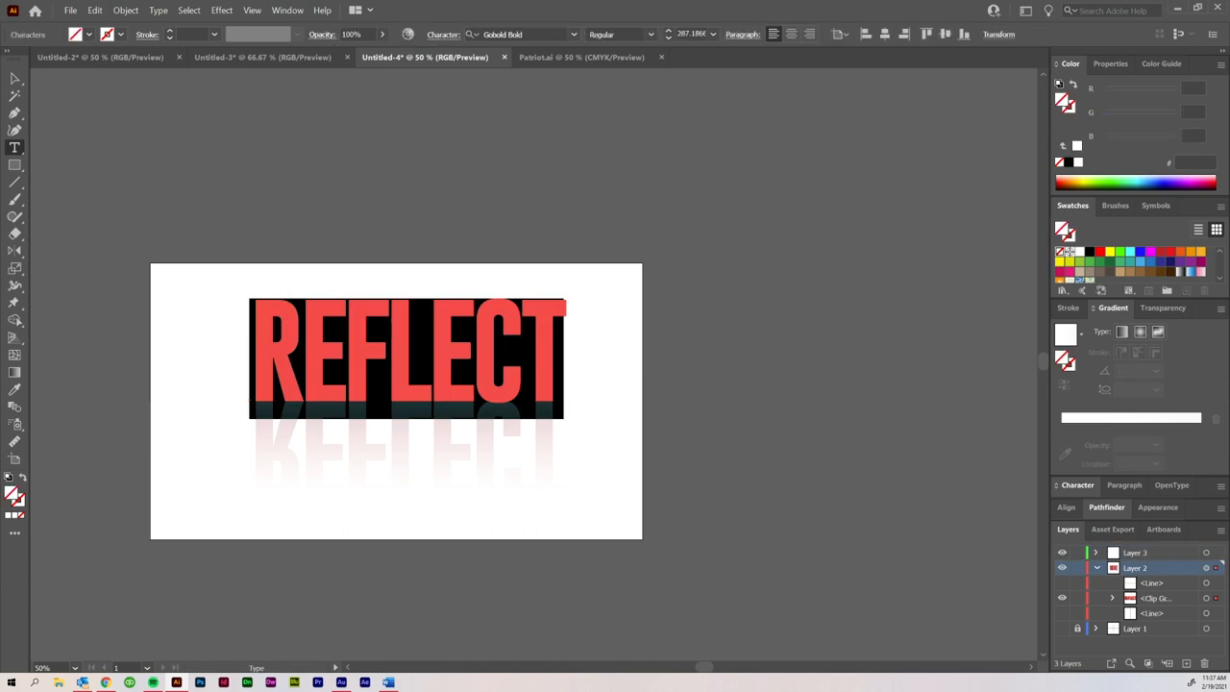
Retype the word as VECTORMAID and stretch the red gradient rectangle toward its end
text(WORDS)
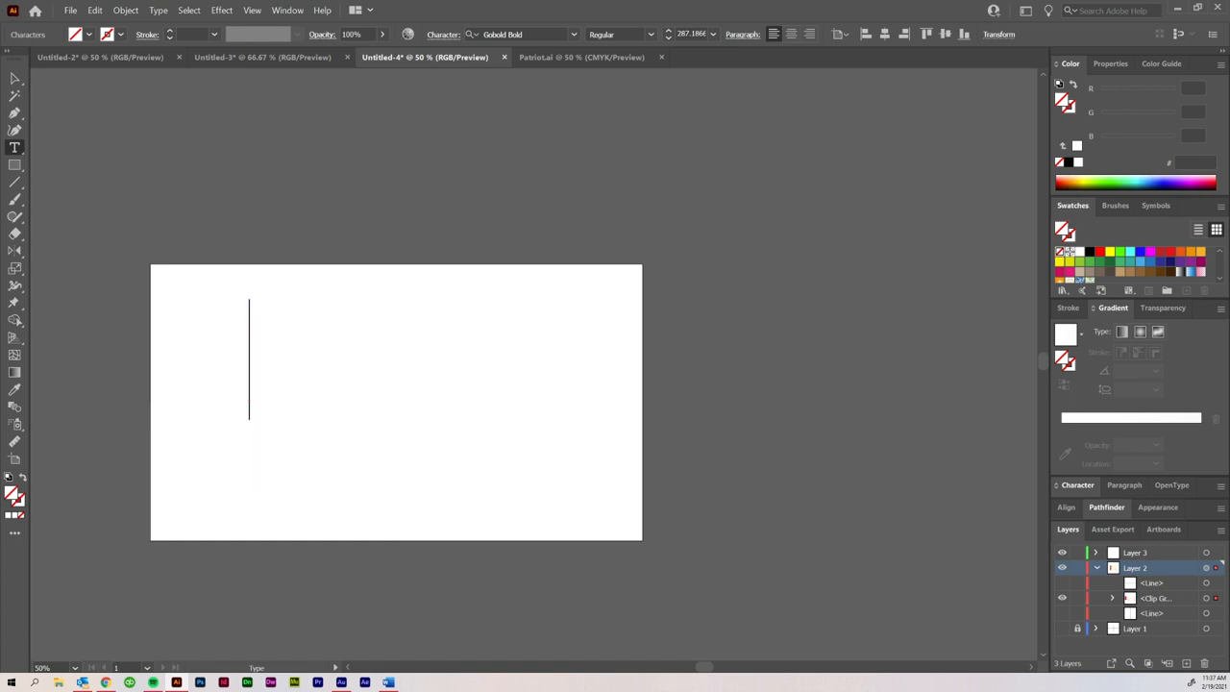
text(VECTORMAID)
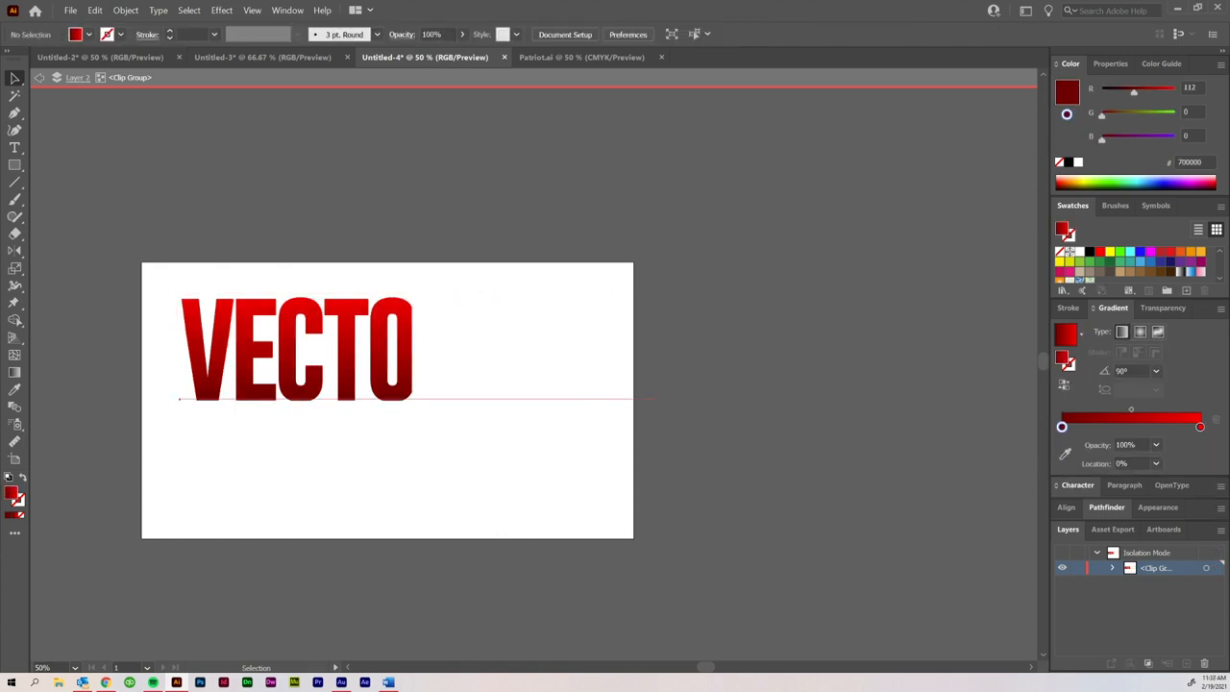
click(298, 351)
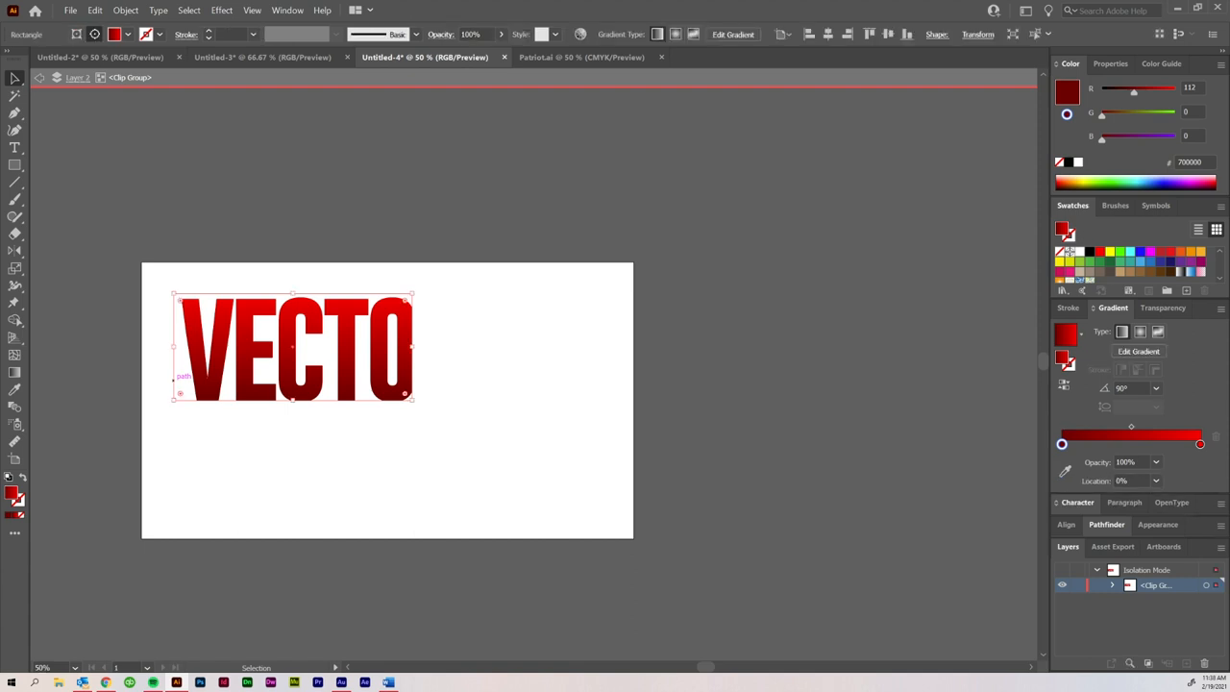
drag(414, 348, 656, 348)
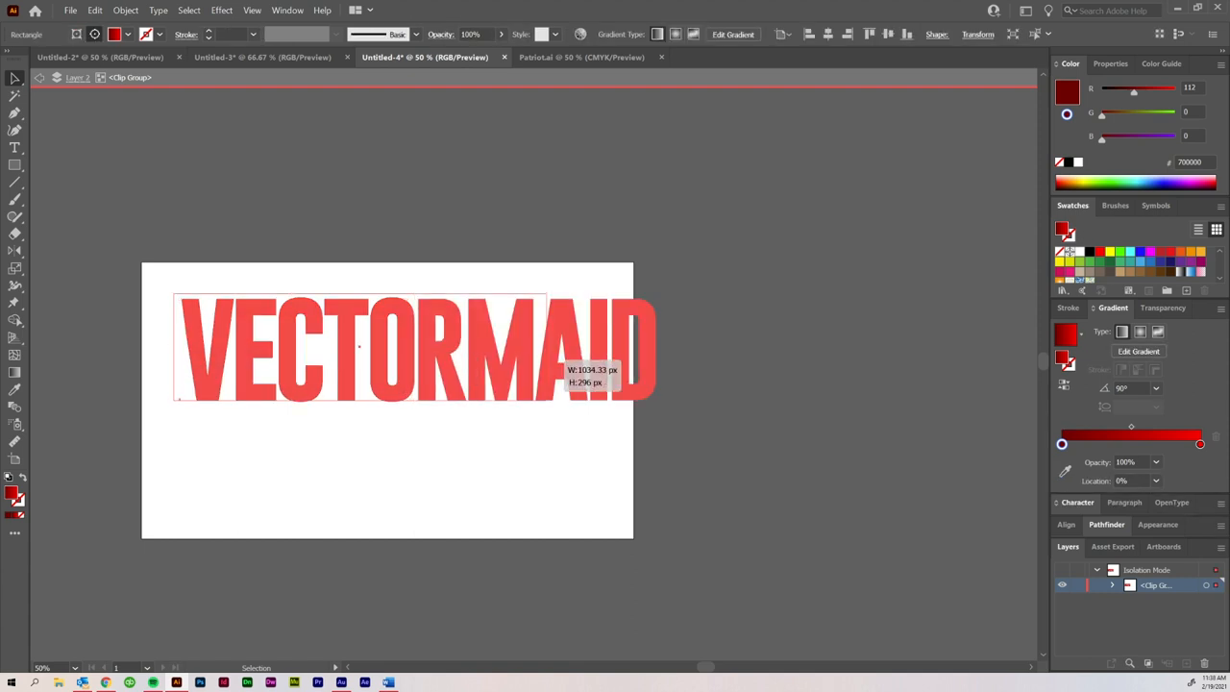